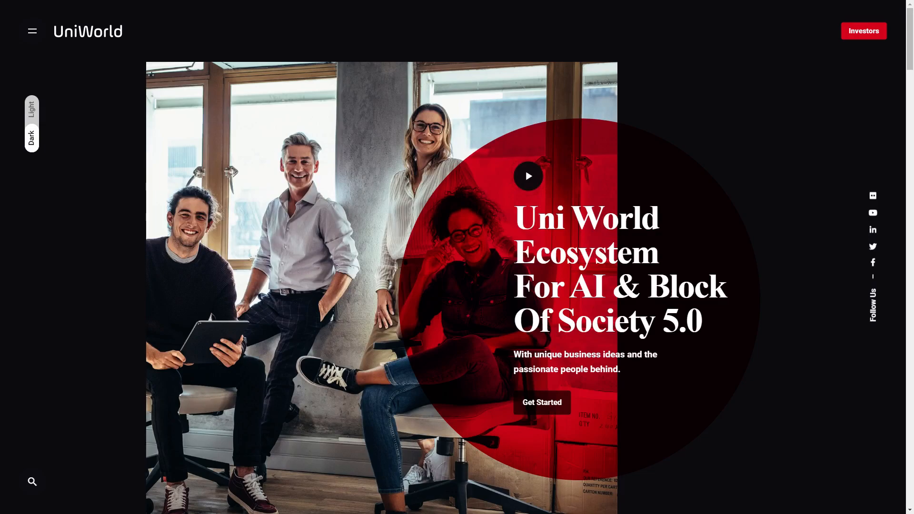
- Scroll past What We Do and As Featured On to the For Businesses / For Individuals panels
scroll("down", 3)
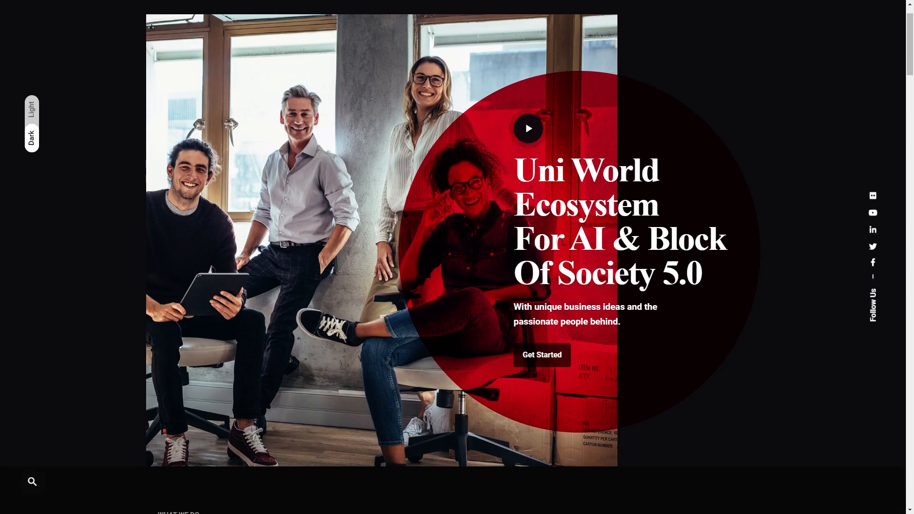
scroll("down", 3)
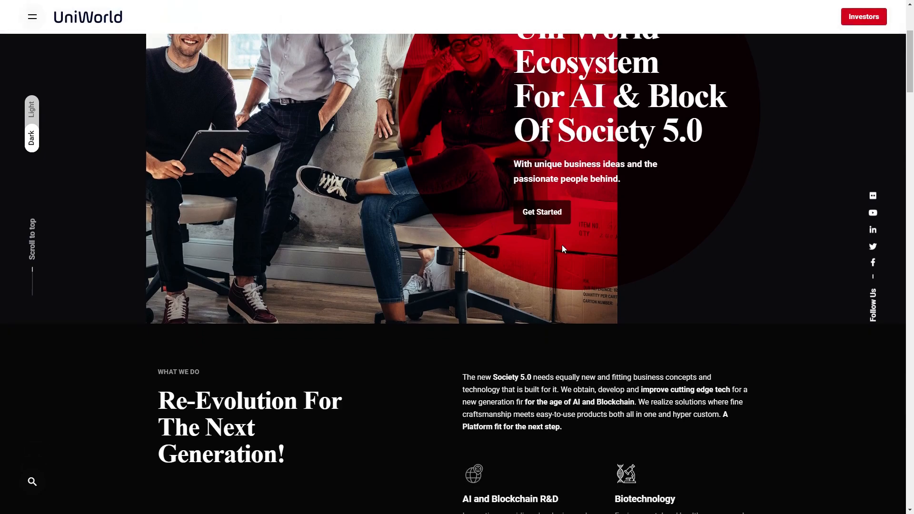
scroll("down", 3)
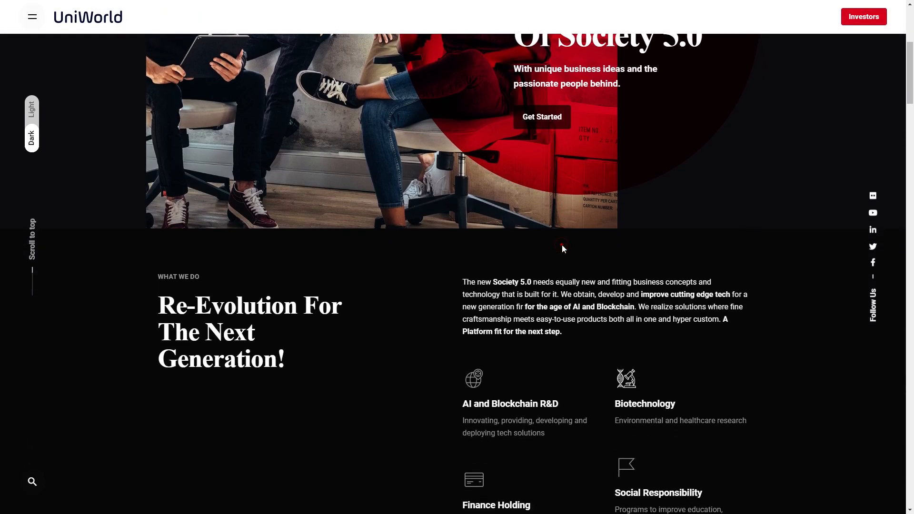
scroll("down", 3)
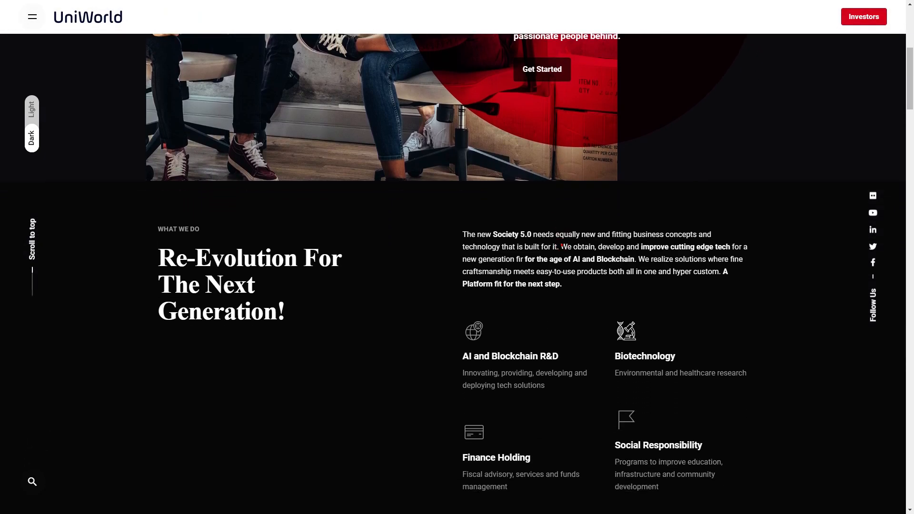
scroll("down", 3)
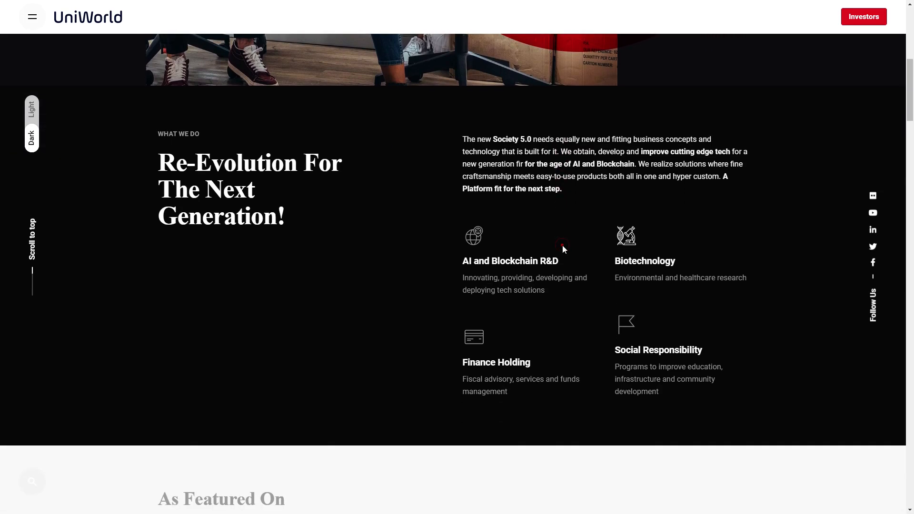
scroll("down", 3)
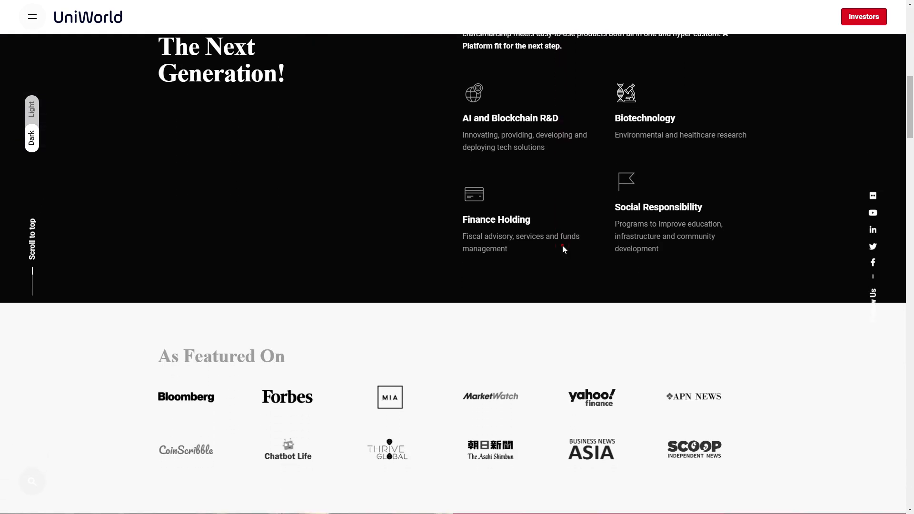
scroll("down", 3)
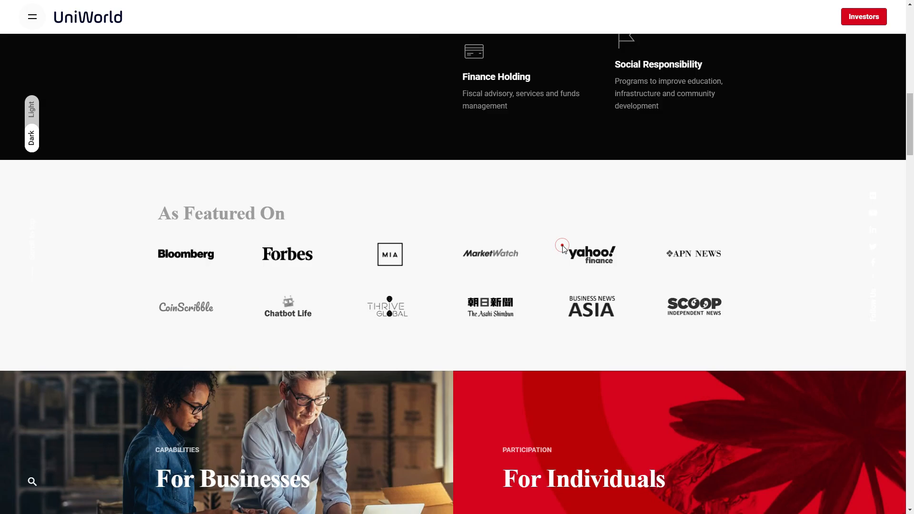
scroll("down", 3)
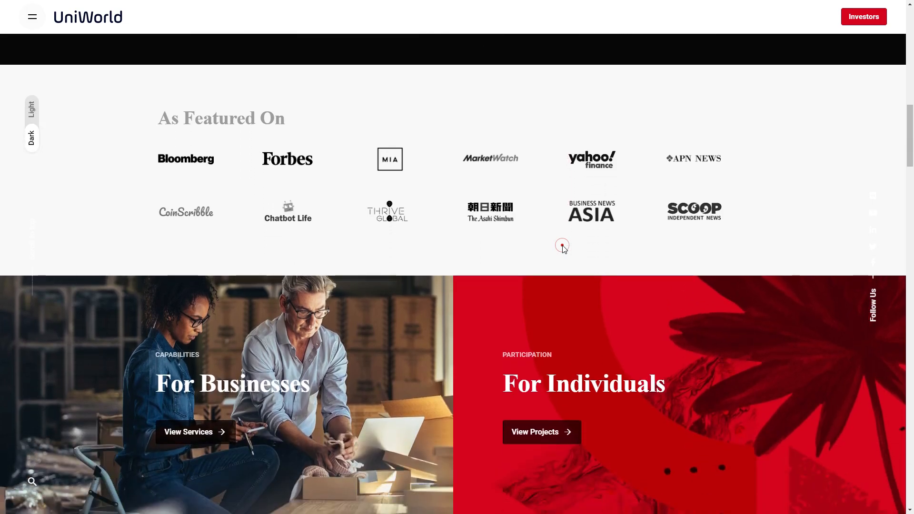
scroll("down", 3)
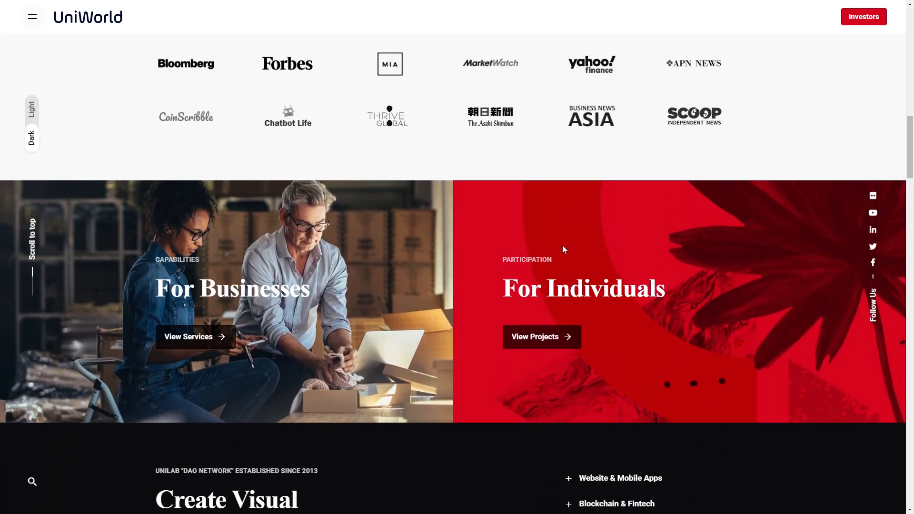
scroll("down", 3)
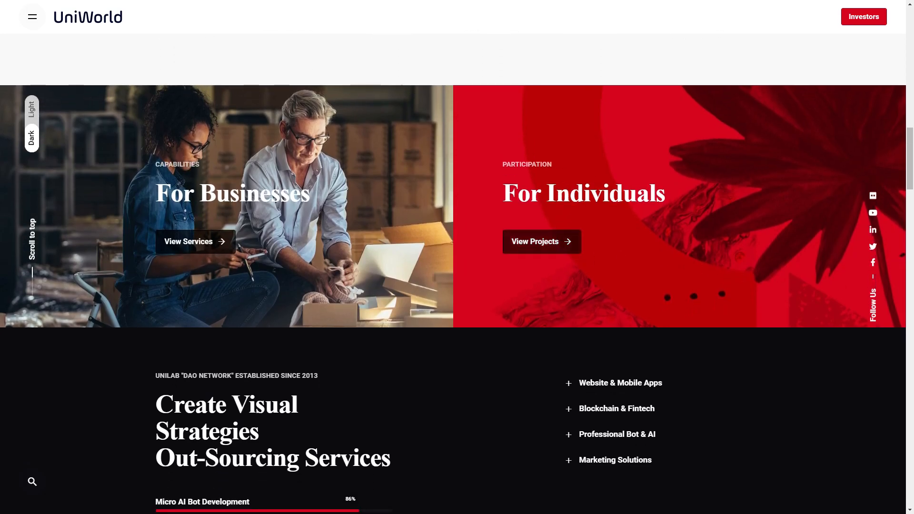
- Scroll to the gallery and counters showing 115 succeeded projects and 19346 working hours
scroll("down", 3)
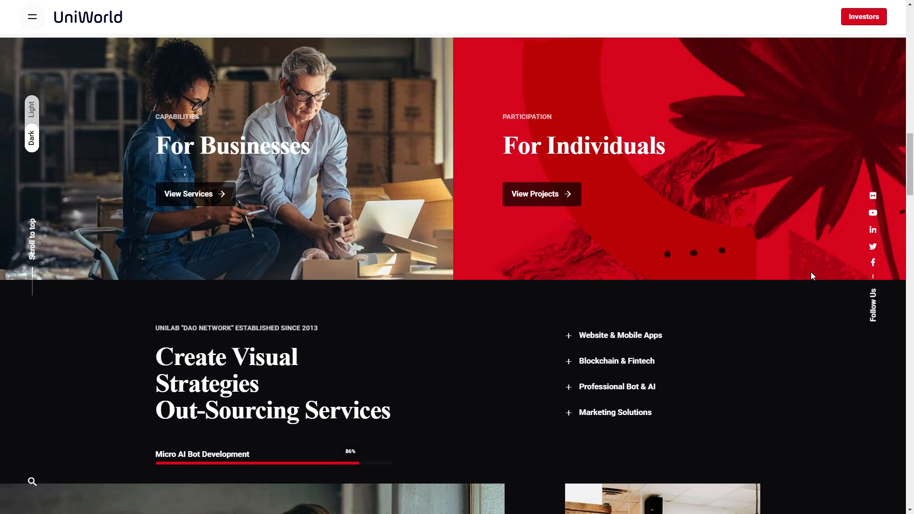
scroll("down", 3)
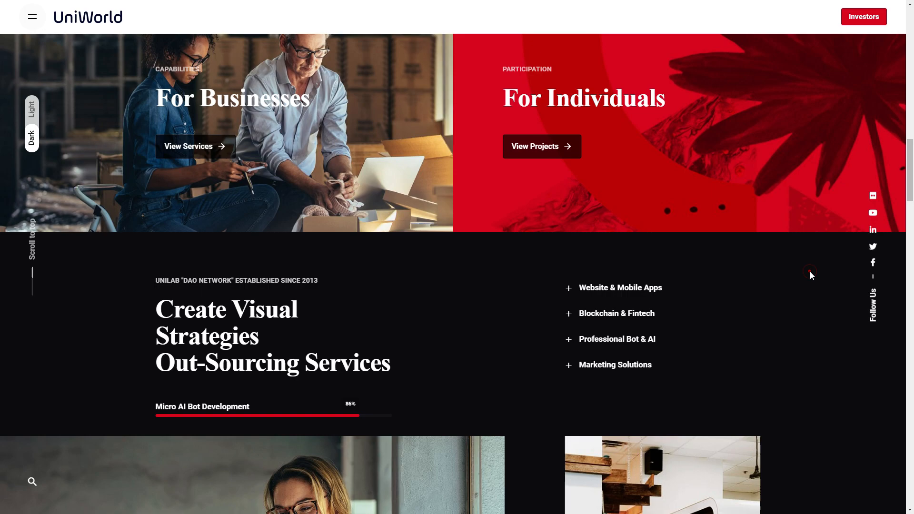
scroll("down", 3)
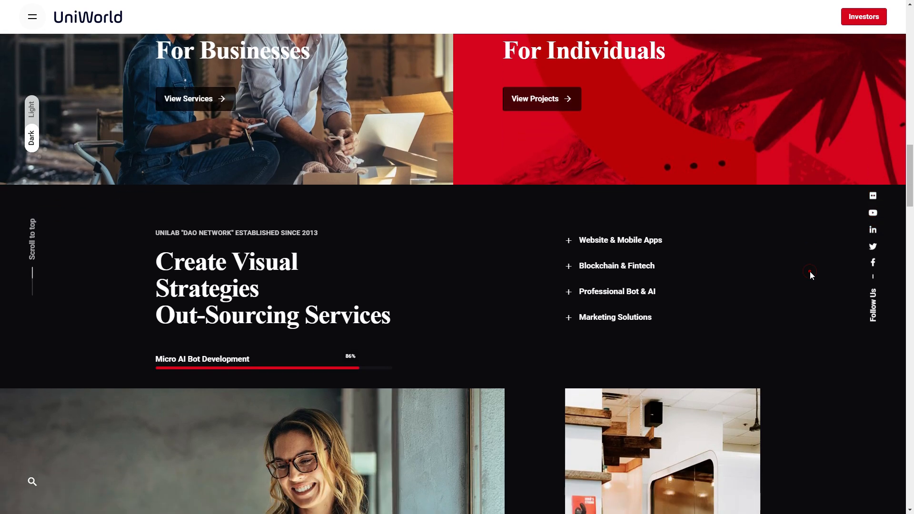
scroll("down", 3)
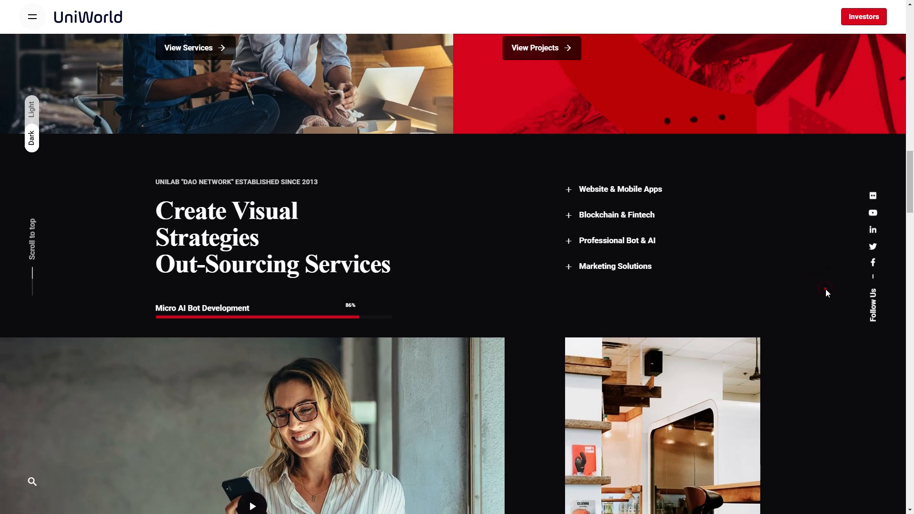
scroll("down", 3)
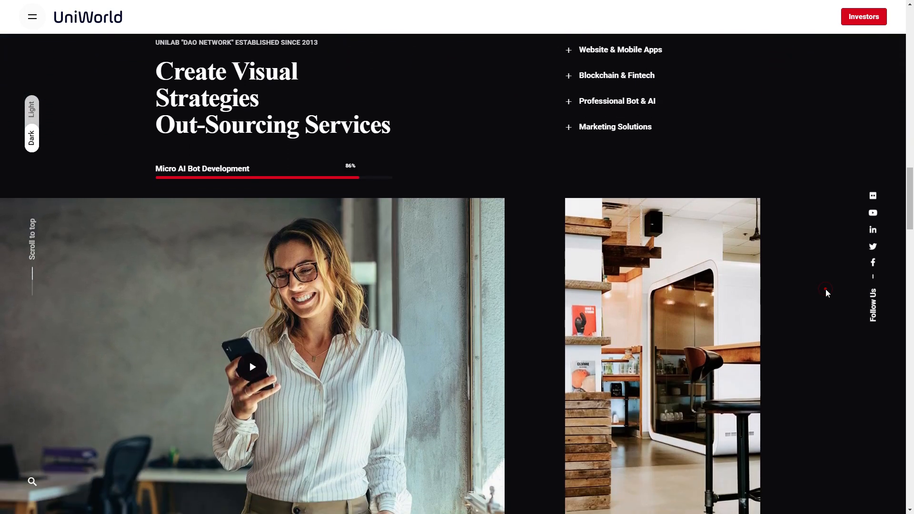
scroll("down", 3)
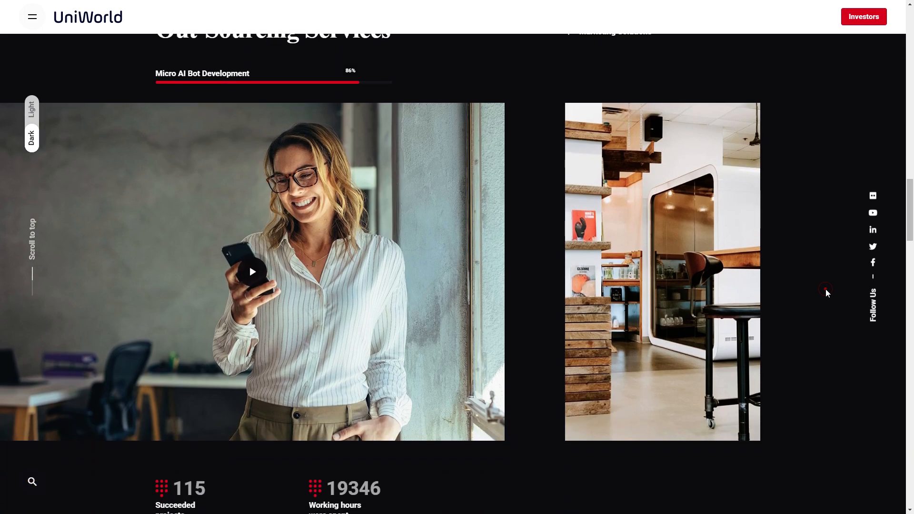
scroll("down", 3)
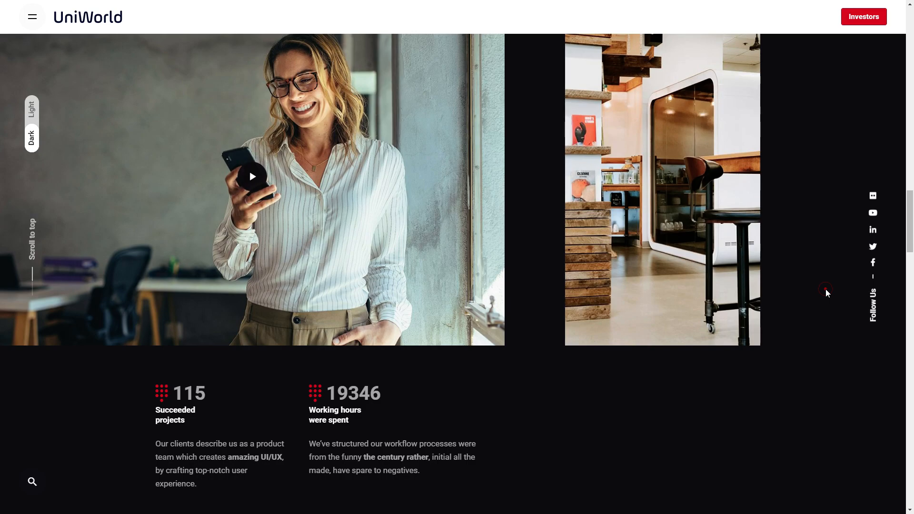
- Scroll past the Clients Partnership logos to the 'We help to achieve mutual goals' testimonials
scroll("down", 3)
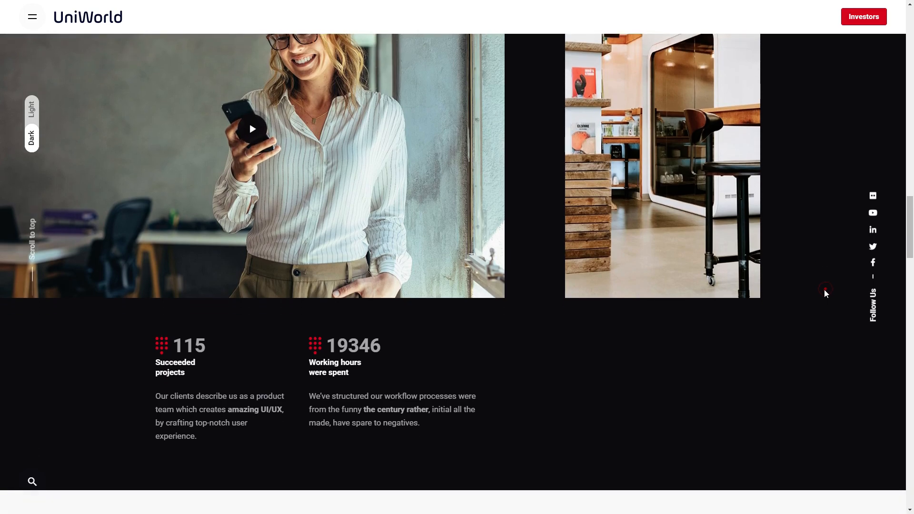
scroll("down", 3)
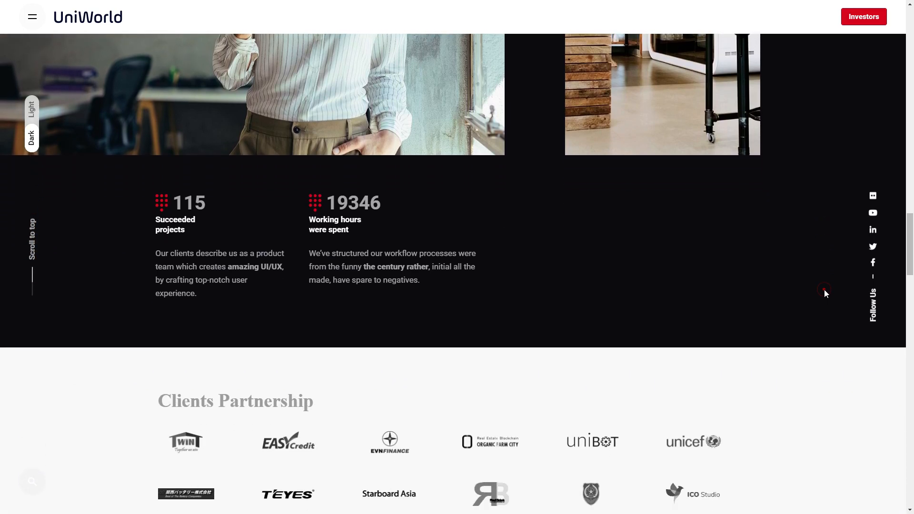
scroll("down", 3)
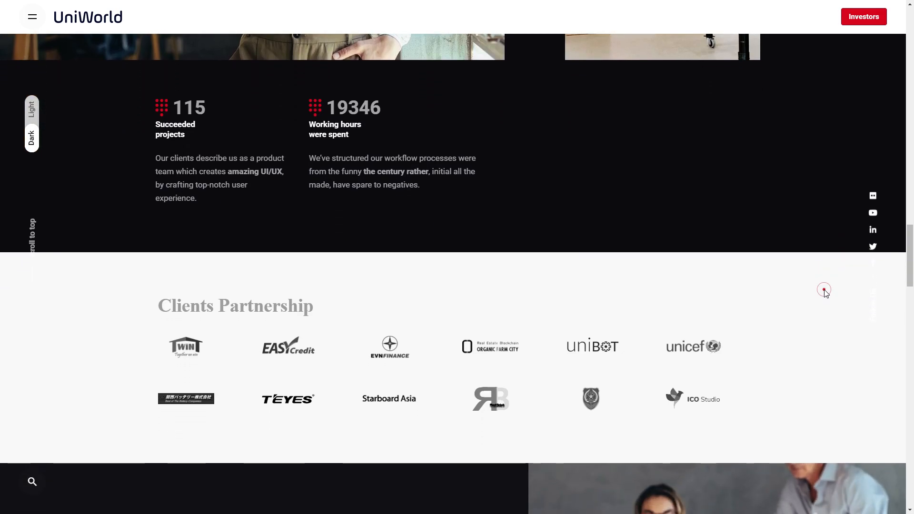
scroll("down", 3)
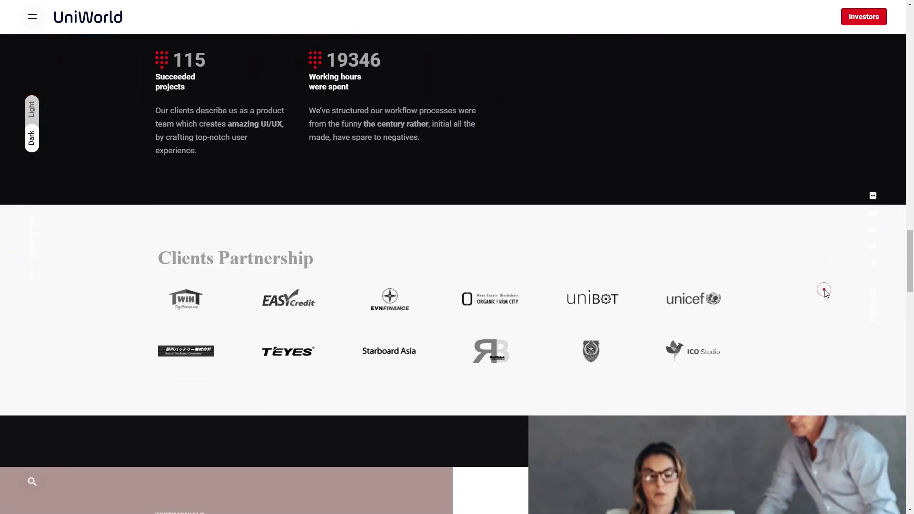
scroll("down", 3)
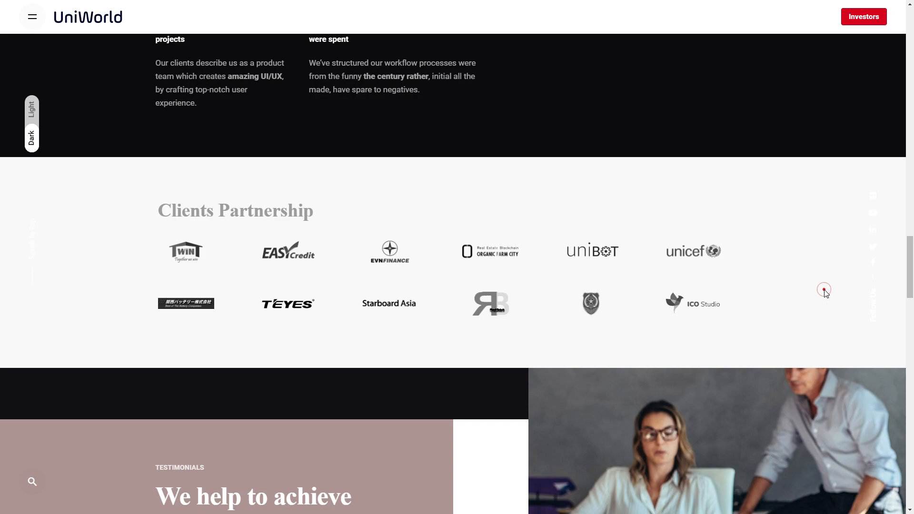
scroll("down", 3)
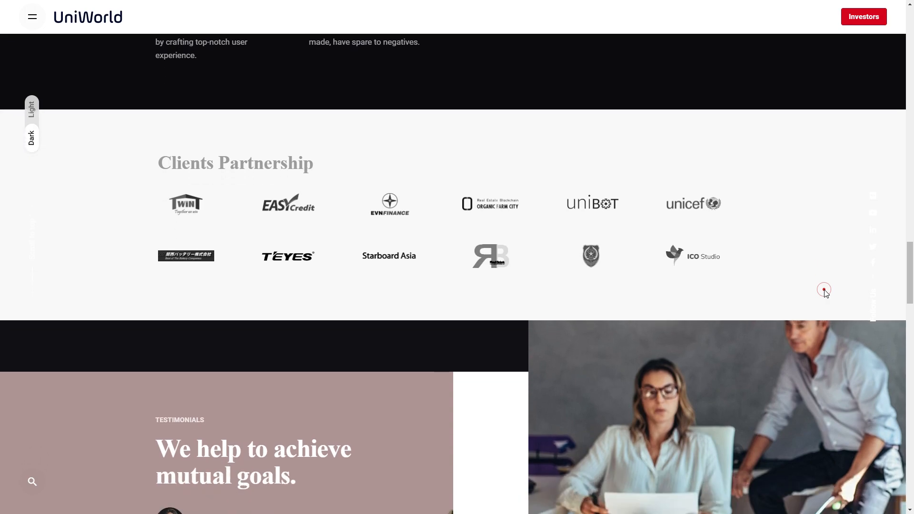
scroll("down", 3)
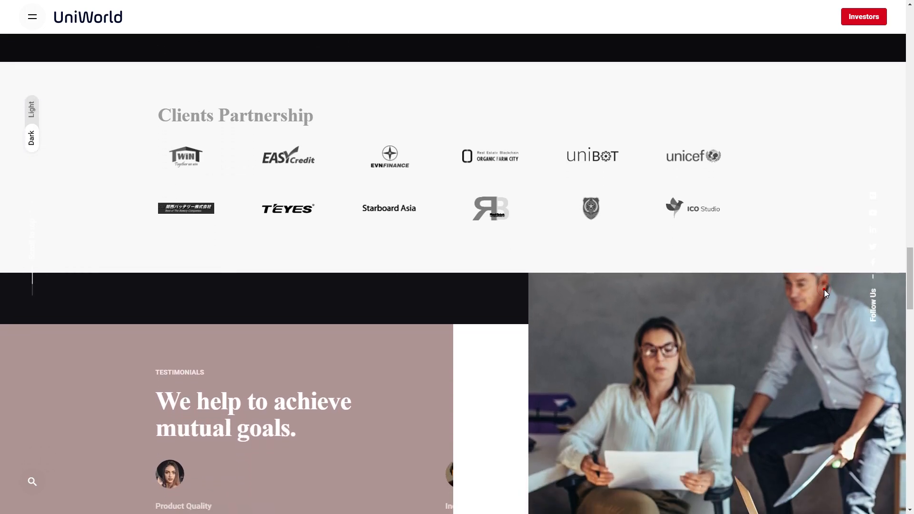
scroll("down", 3)
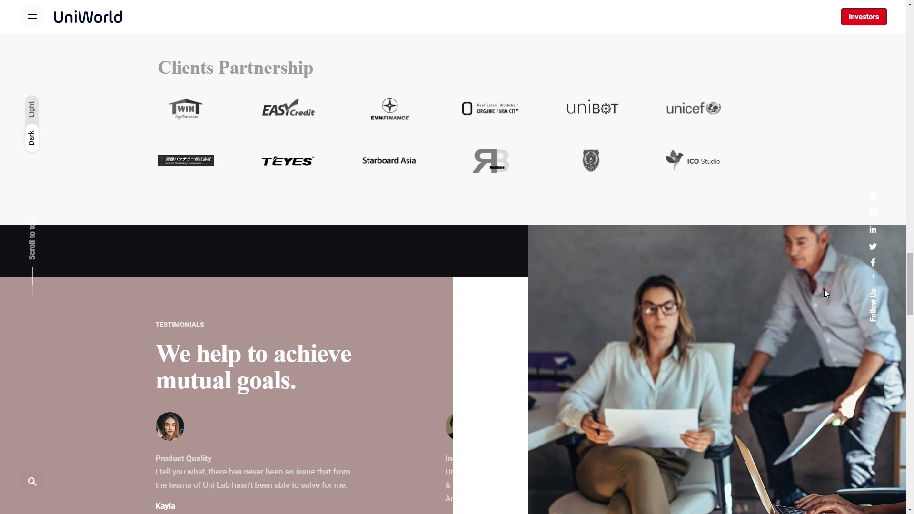
scroll("down", 3)
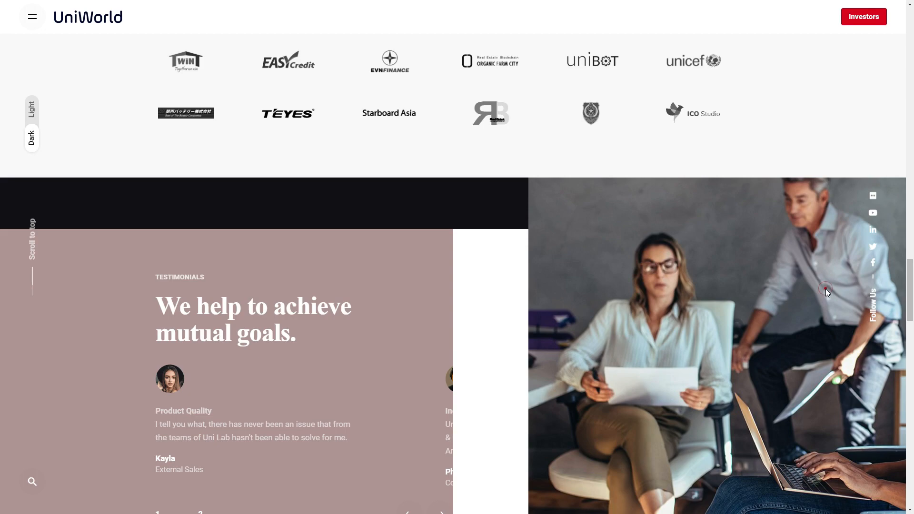
scroll("down", 3)
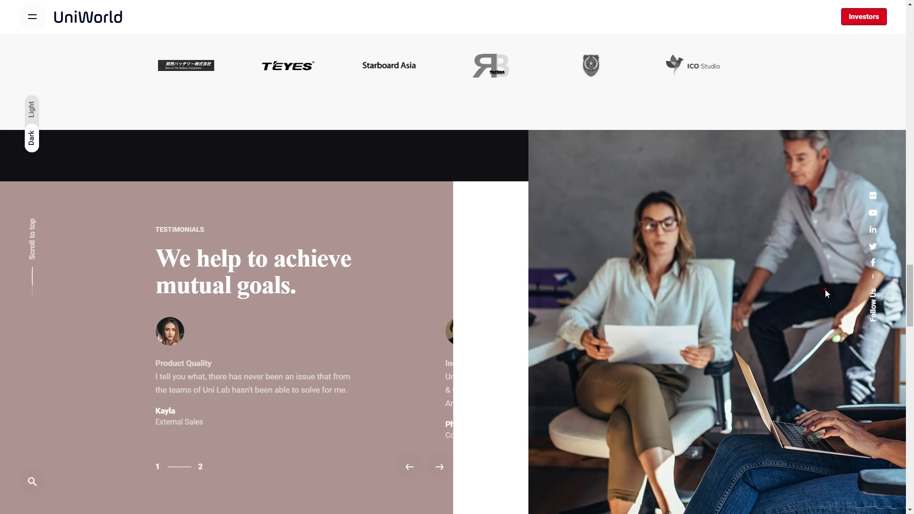
mouse_move(817, 295)
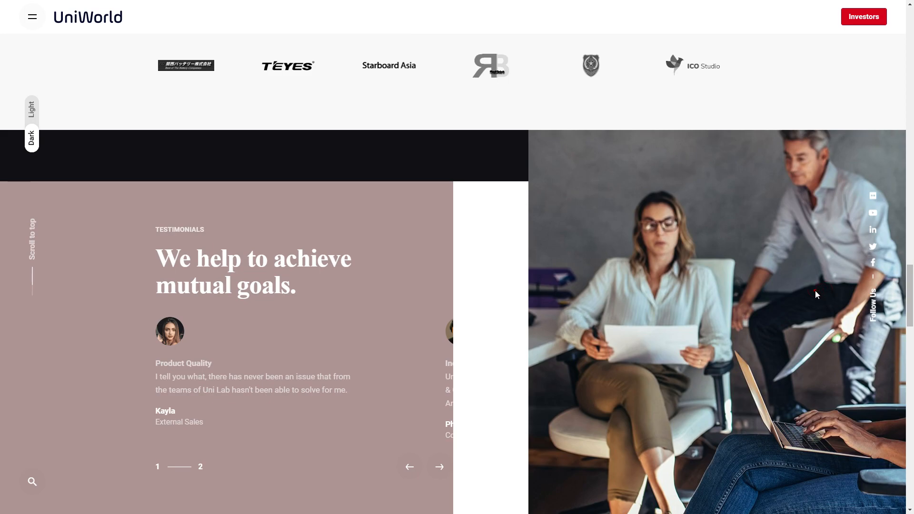
mouse_move(813, 293)
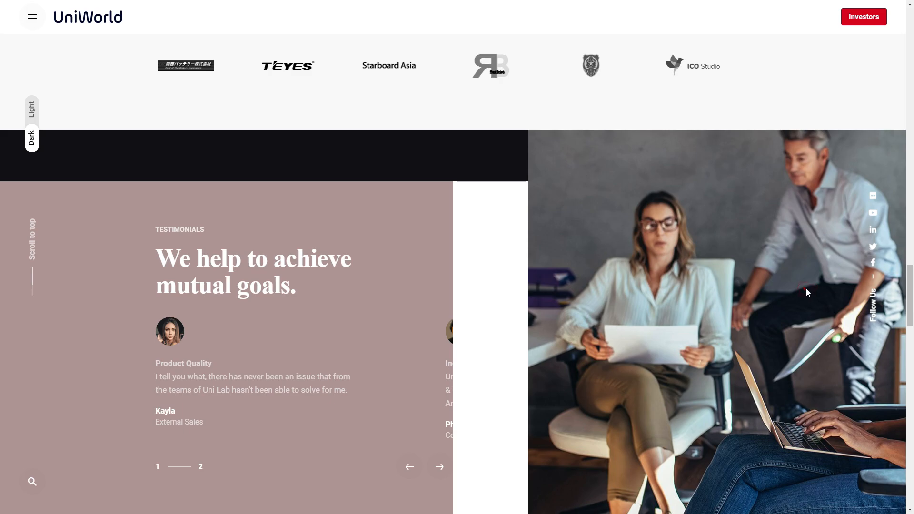
- Scroll back up to the Uni World Ecosystem hero and toggle full screen with F11
scroll("down", 3)
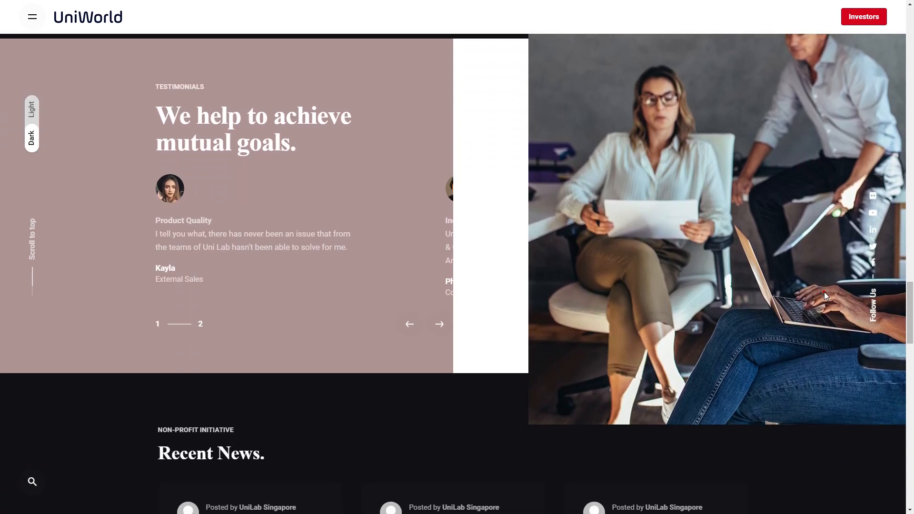
scroll("up", 3)
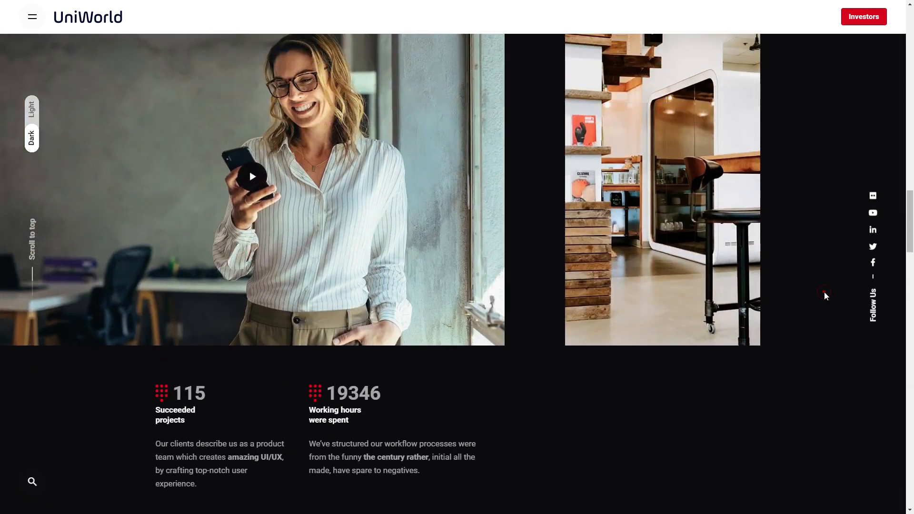
scroll("down", 3)
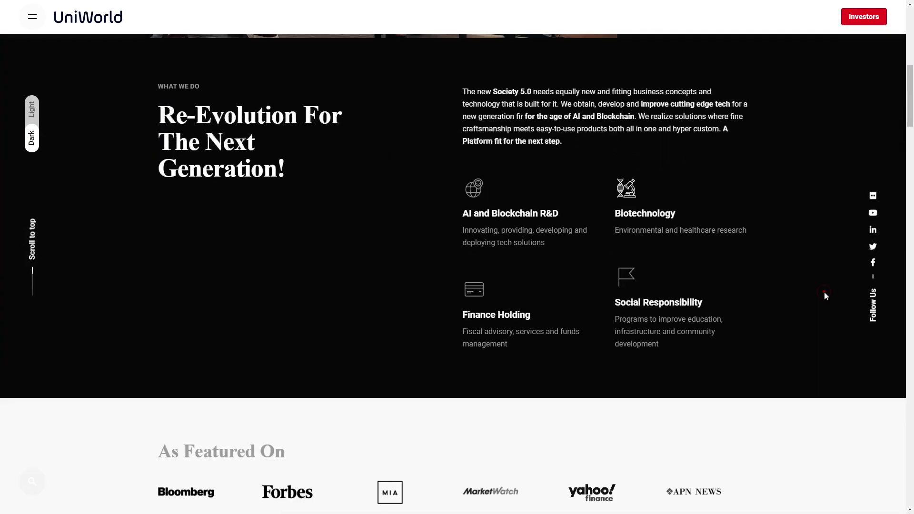
scroll("up", 3)
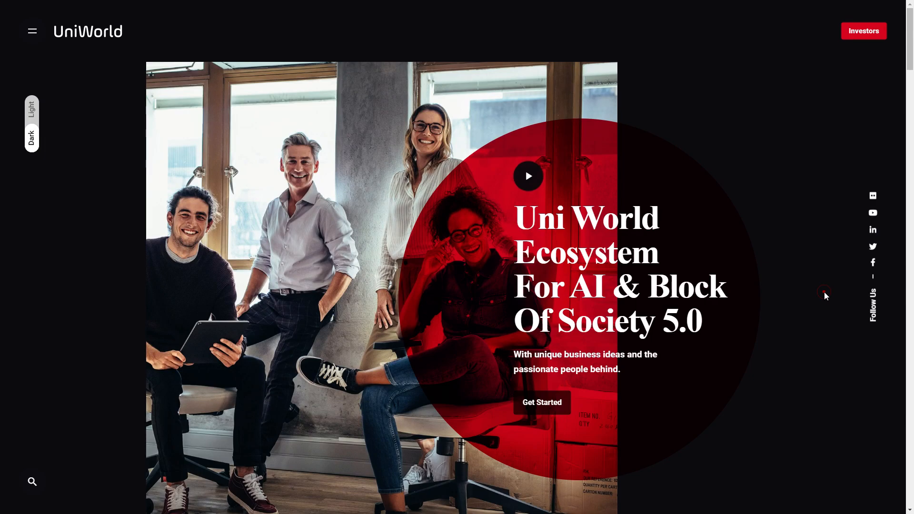
mouse_move(734, 208)
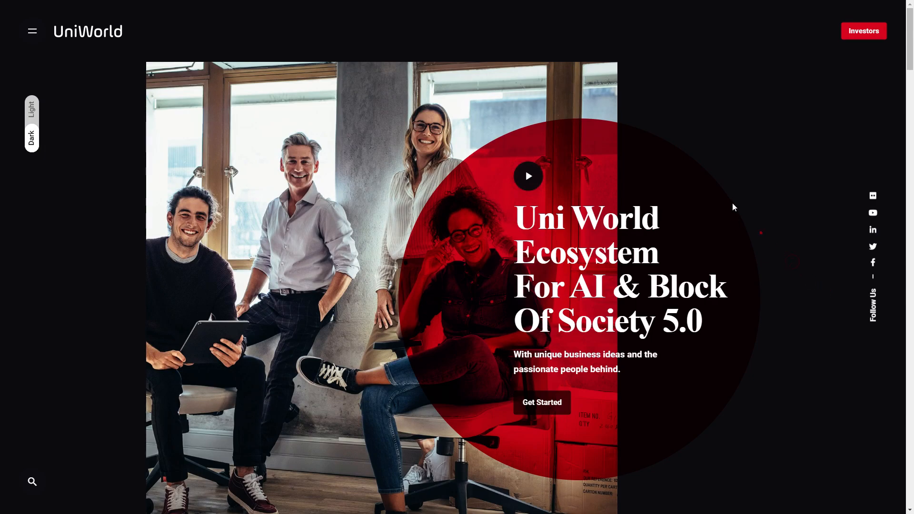
key("F11")
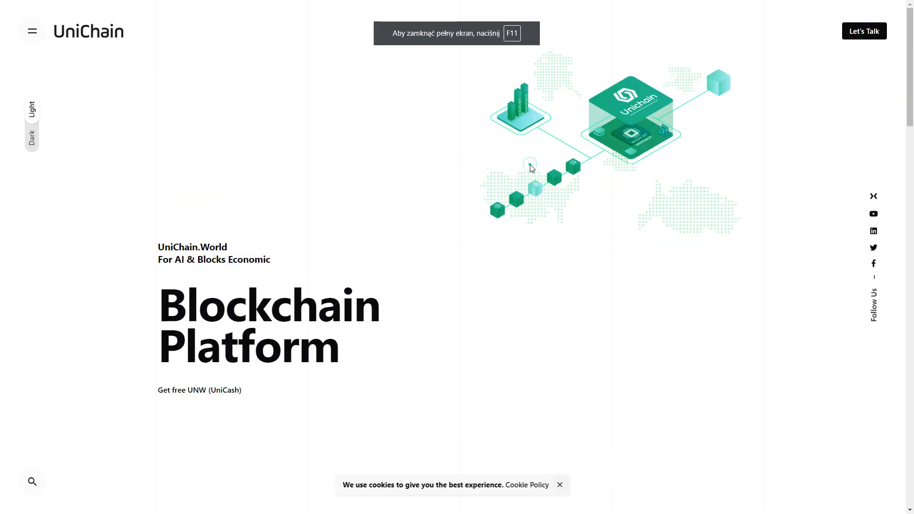
mouse_move(536, 160)
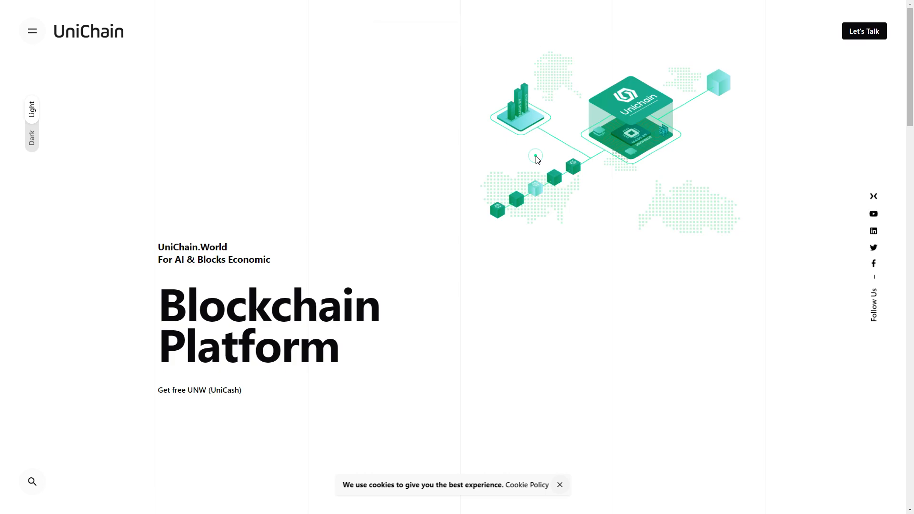
- Switch the UniChain site to its dark theme using the Dark toggle on the left
scroll("down", 3)
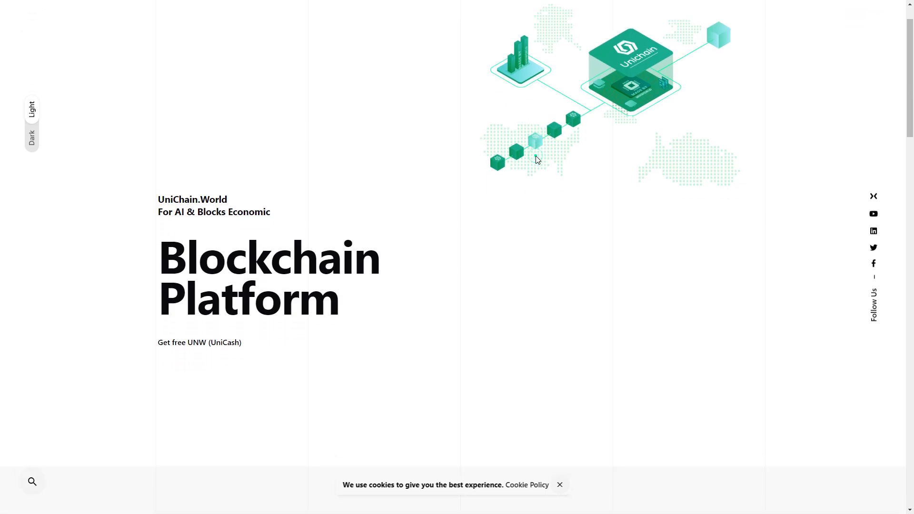
scroll("down", 3)
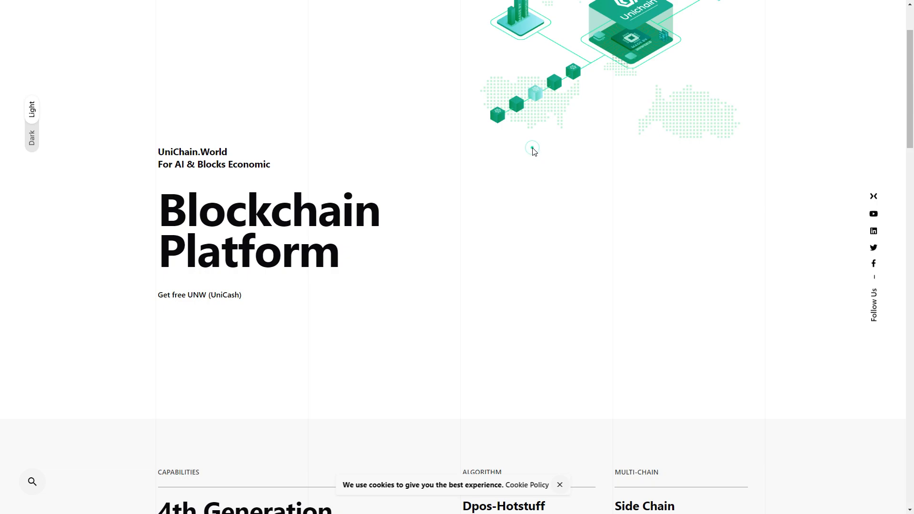
scroll("down", 3)
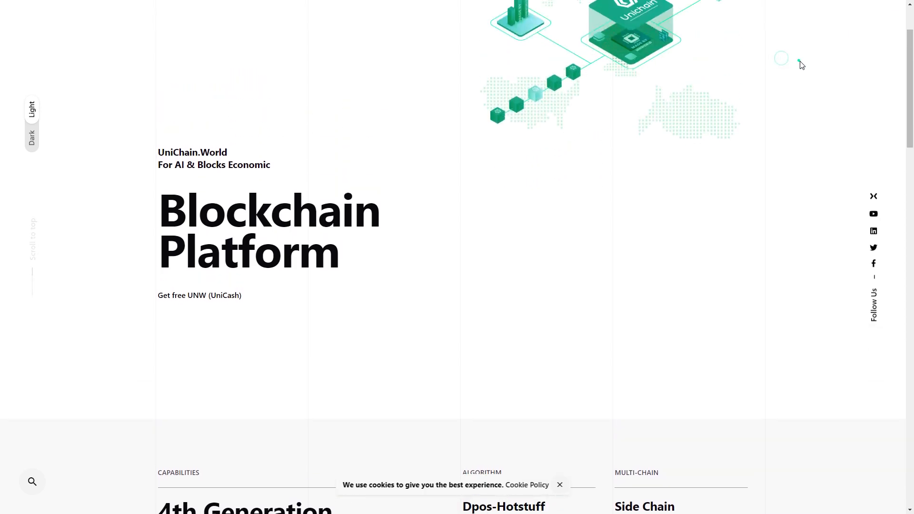
scroll("up", 3)
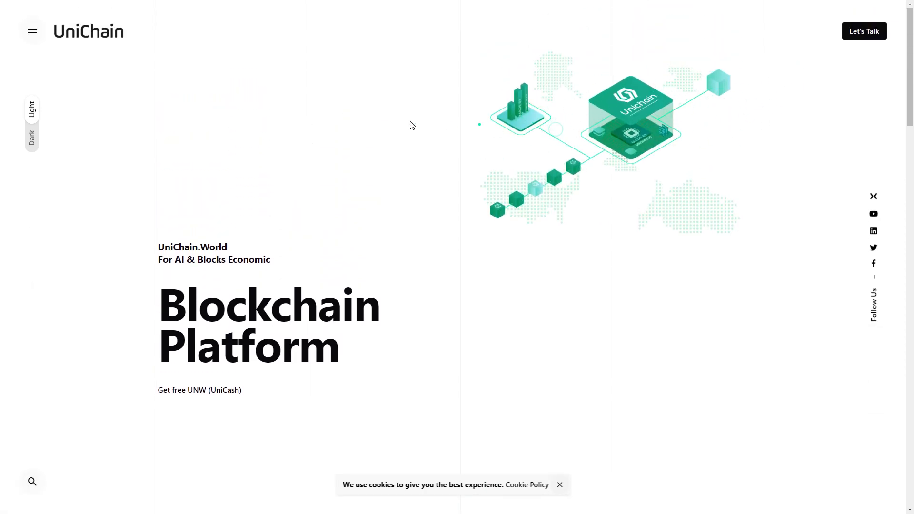
left_click(31, 139)
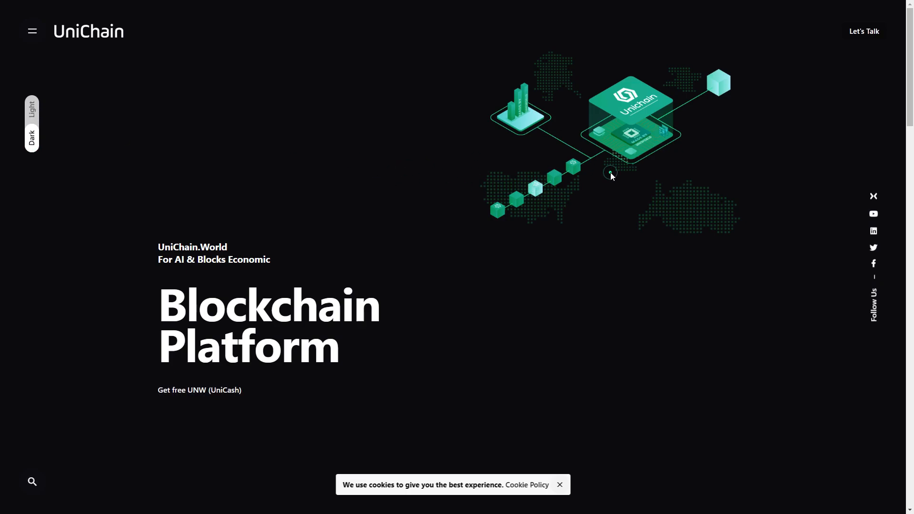
mouse_move(40, 111)
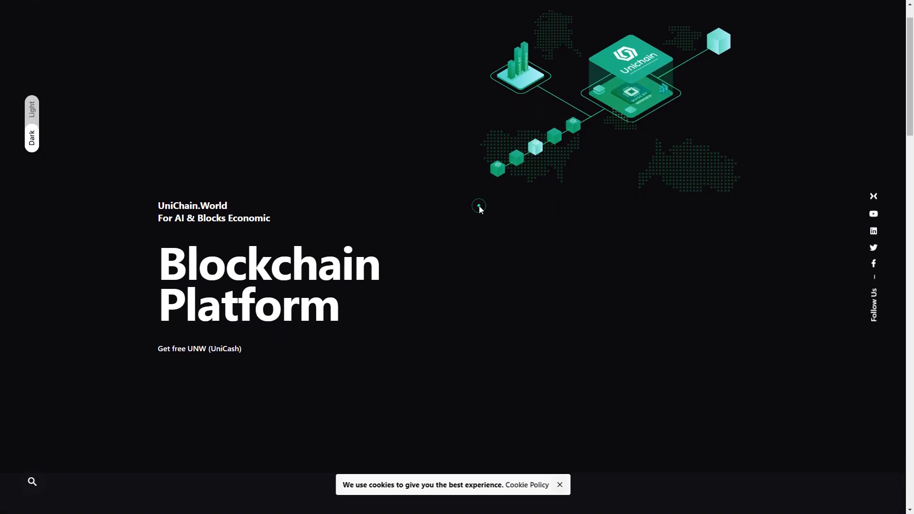
- Scroll to the '4th Generation Blockchain For Smart Society 5.0' capabilities section
scroll("down", 3)
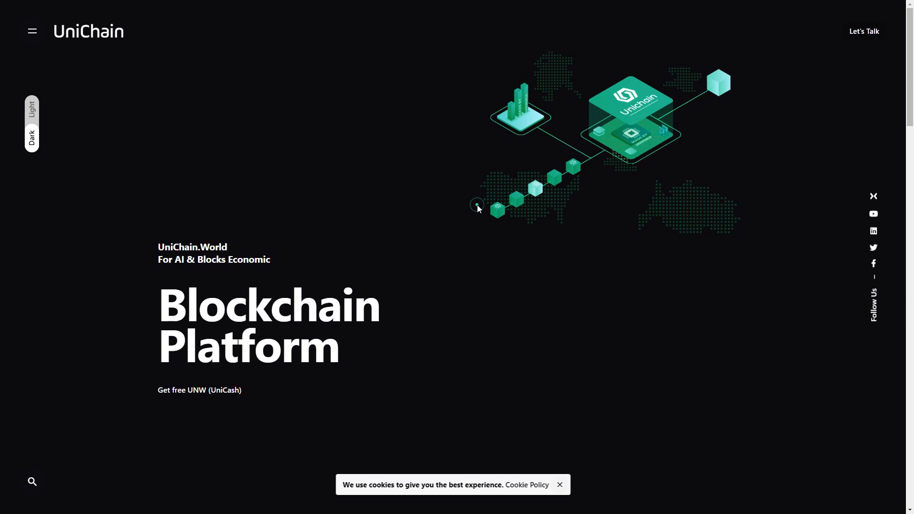
mouse_move(475, 210)
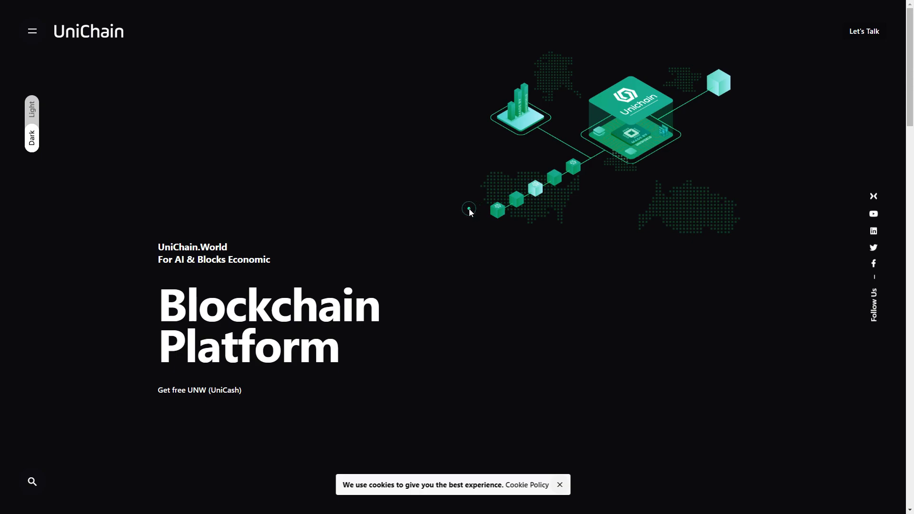
scroll("down", 3)
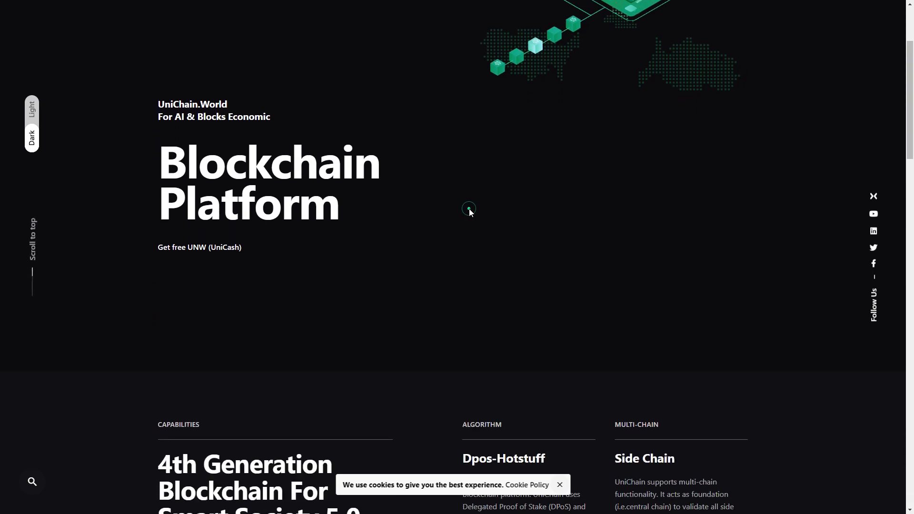
scroll("up", 3)
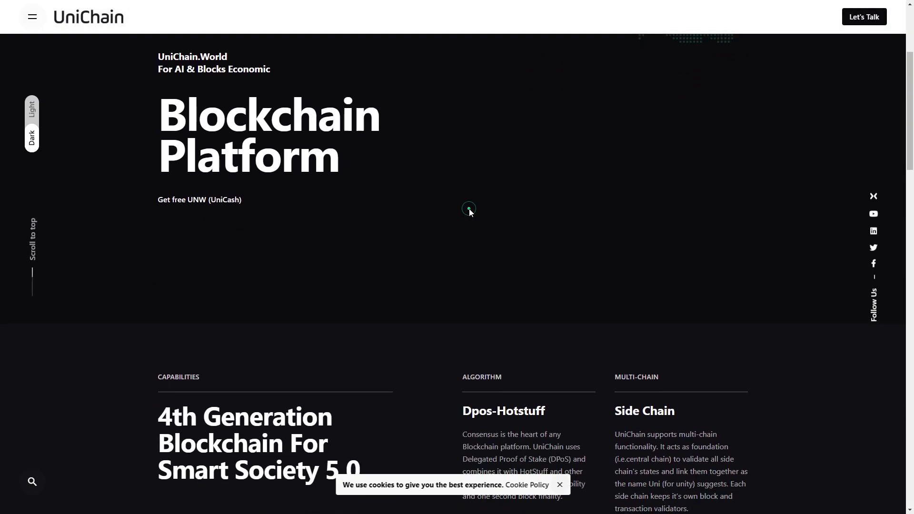
scroll("down", 3)
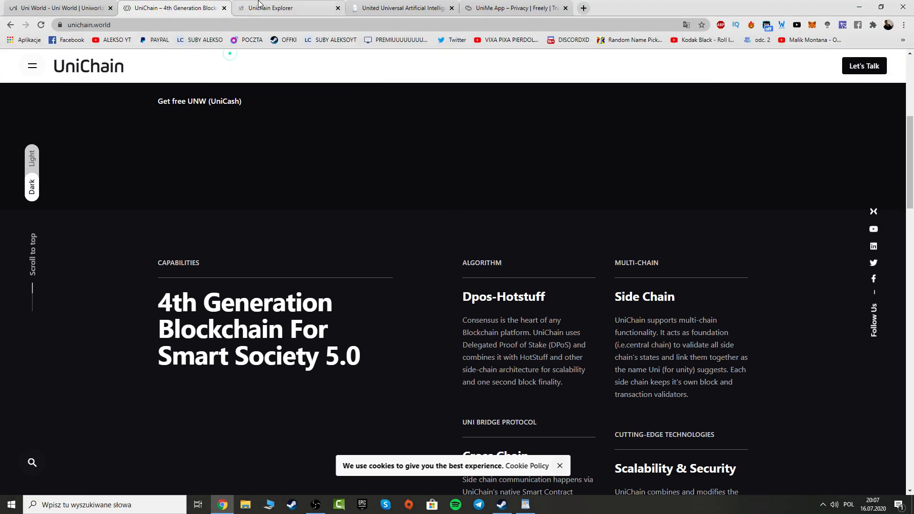
- Open the Uni Explorer tab and scroll to the latest Blocks and Transactions lists
left_click(286, 8)
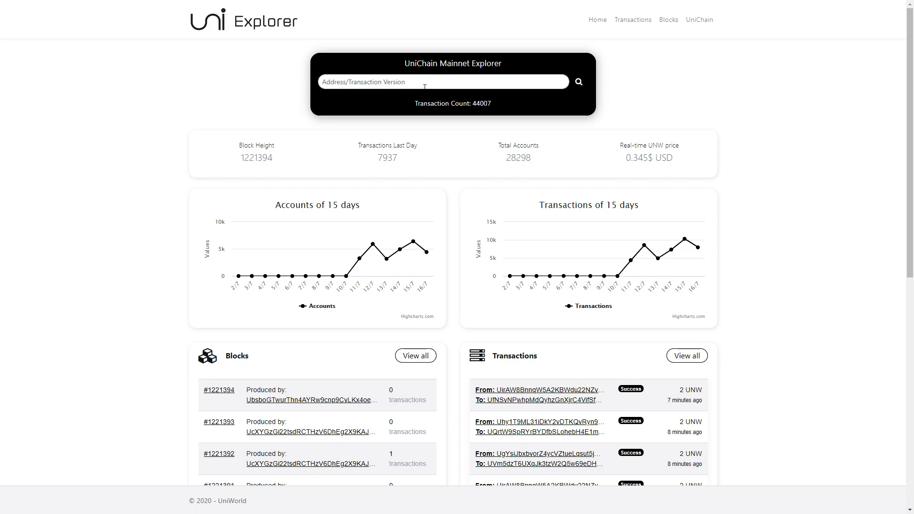
mouse_move(450, 96)
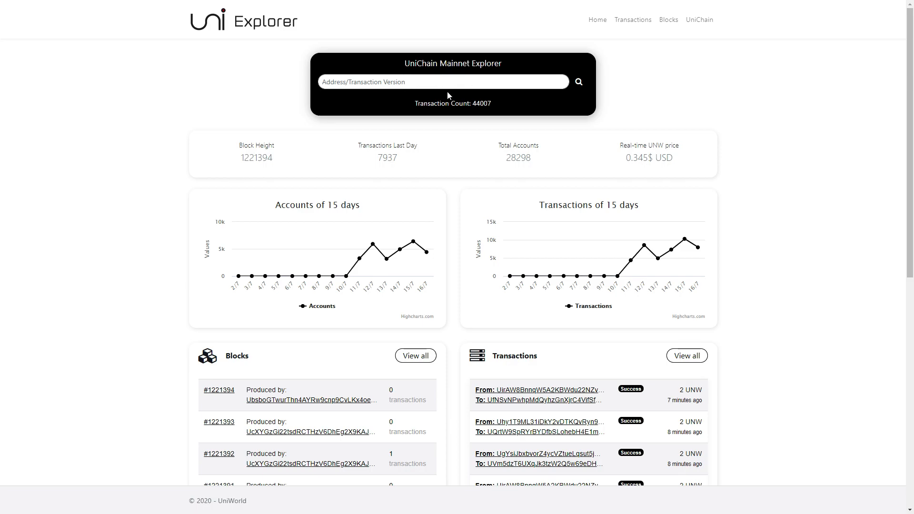
mouse_move(578, 86)
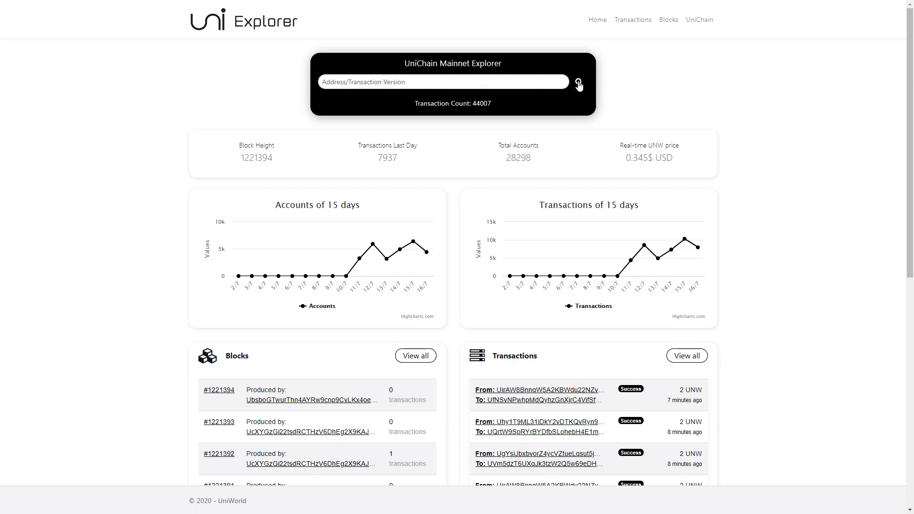
mouse_move(294, 218)
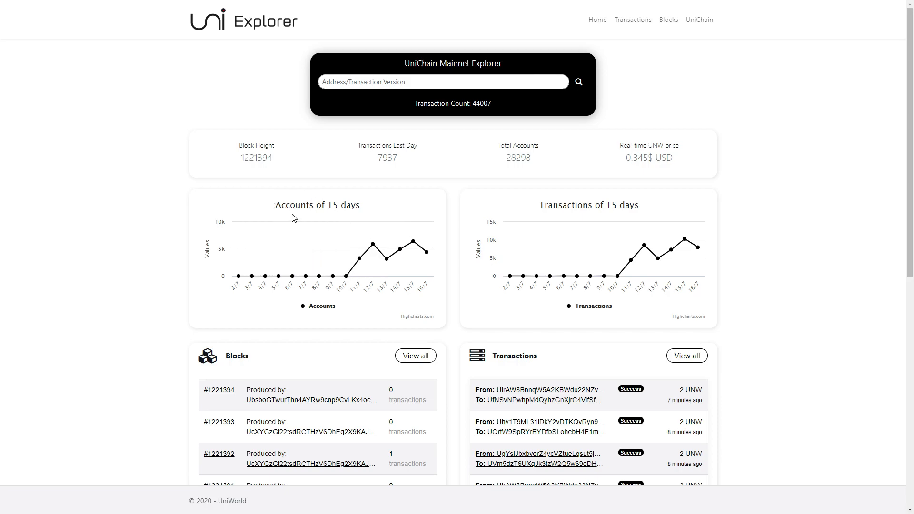
mouse_move(754, 203)
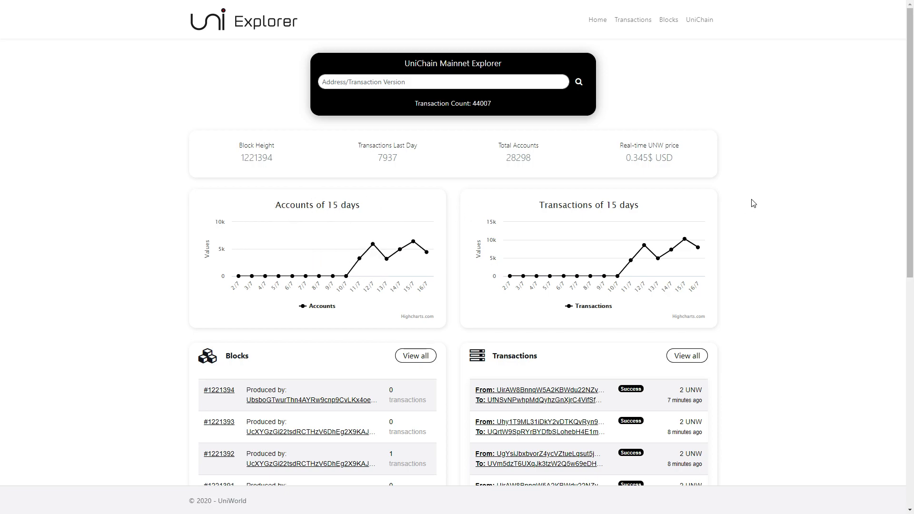
scroll("down", 3)
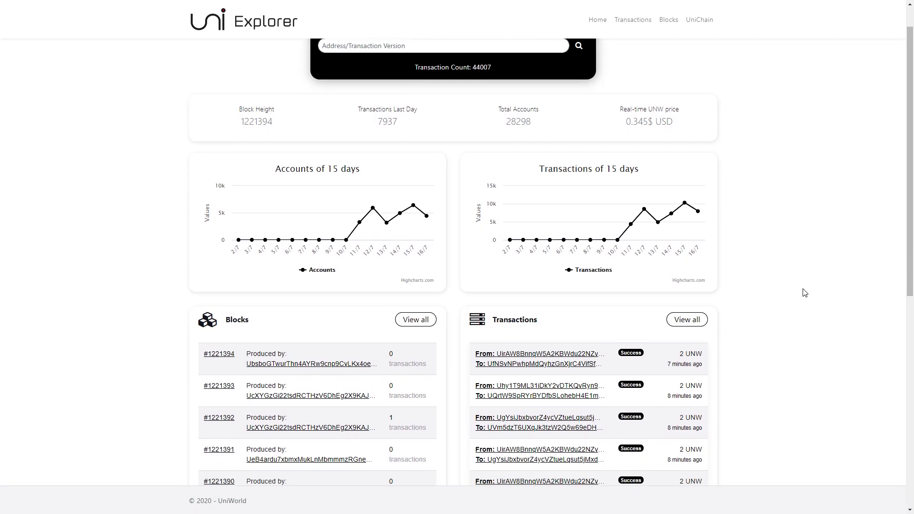
scroll("down", 3)
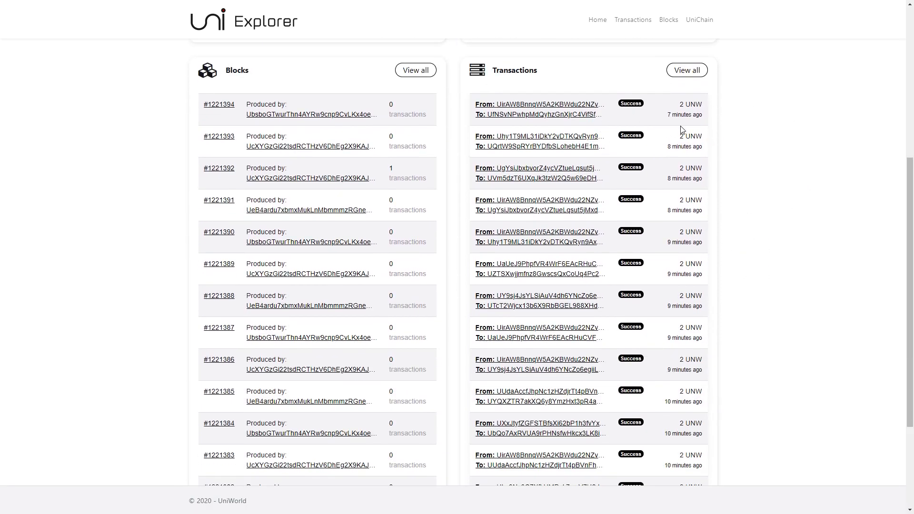
scroll("up", 3)
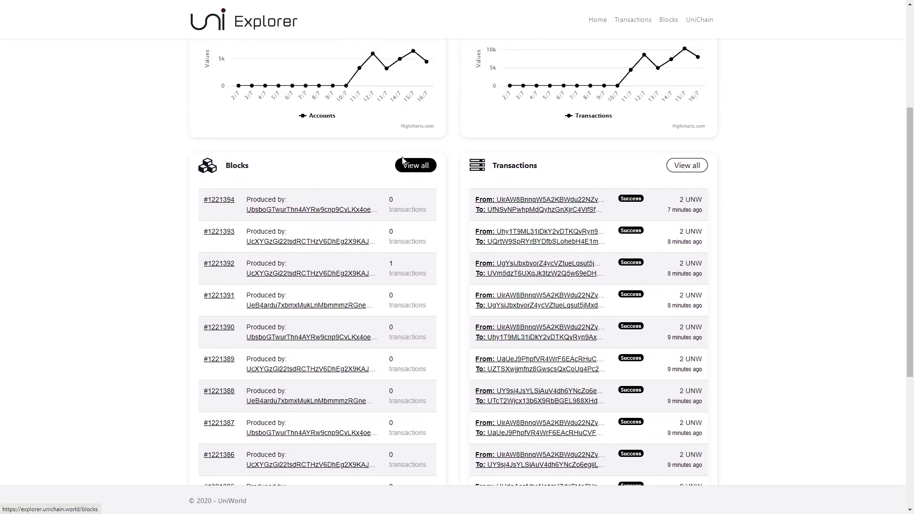
mouse_move(415, 166)
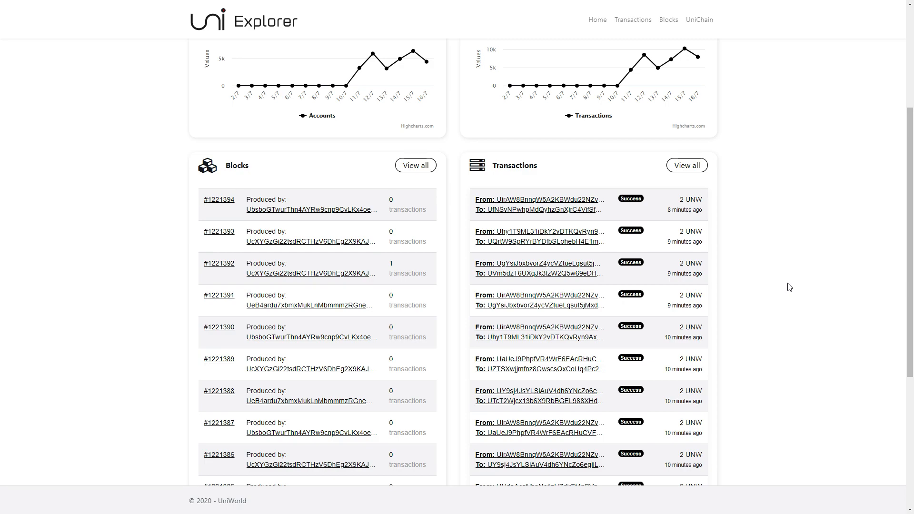
mouse_move(780, 278)
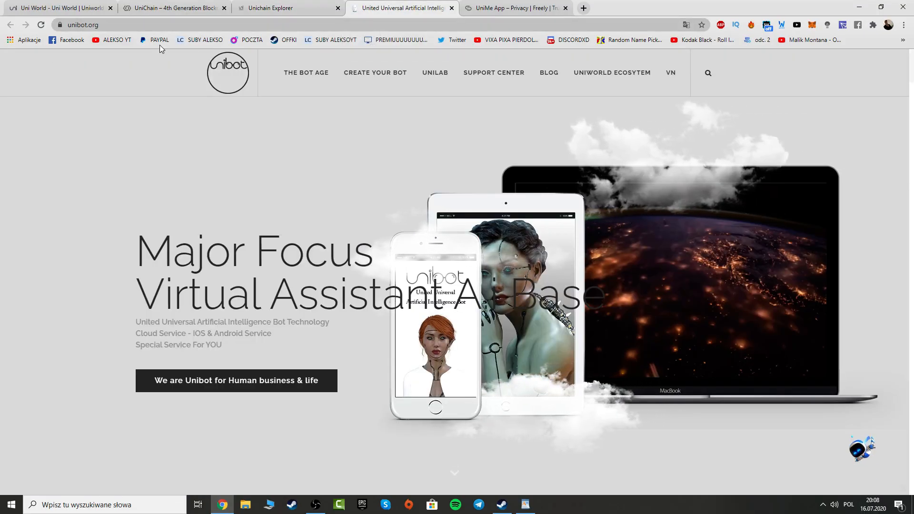
- Scroll the full-screen Unibot homepage down to How It Work, then open the UniMe App page
key("f11")
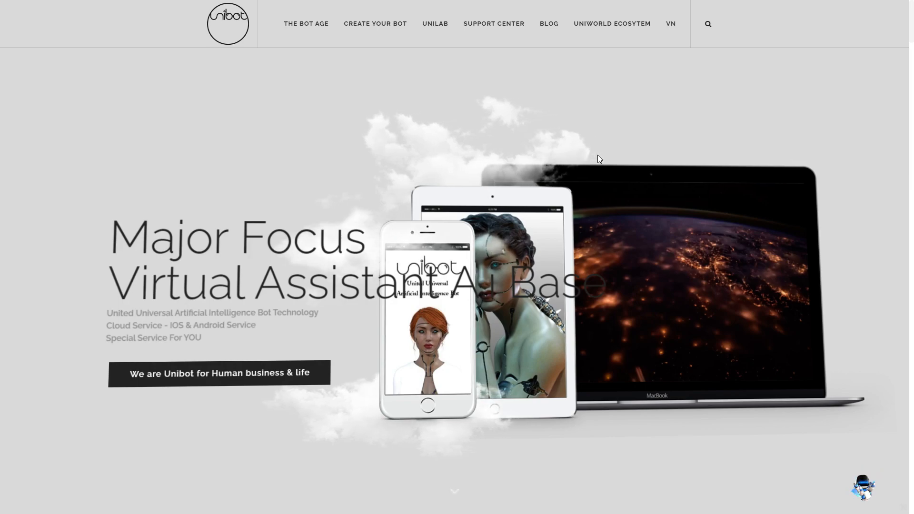
scroll("down", 3)
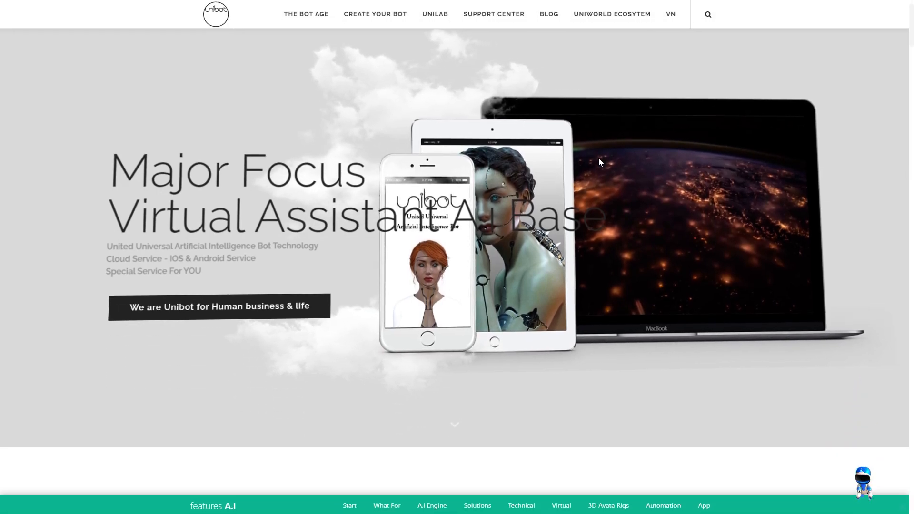
scroll("down", 3)
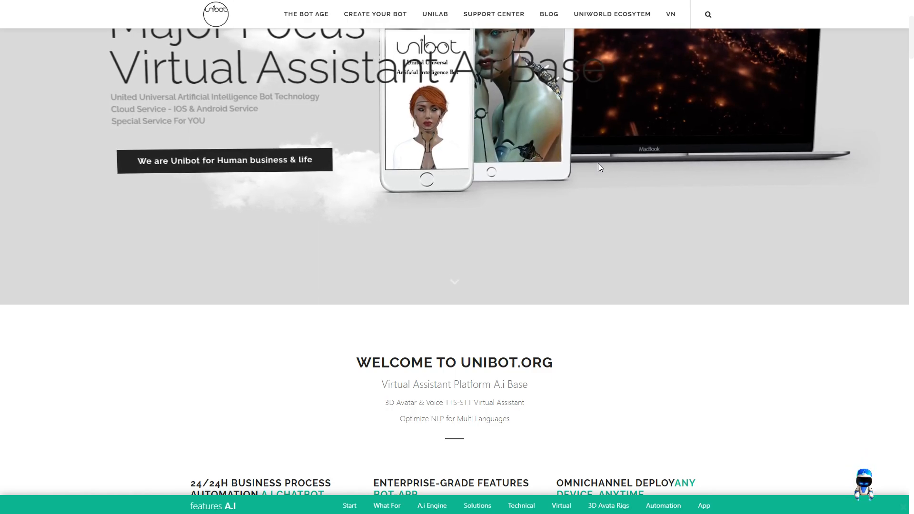
scroll("down", 3)
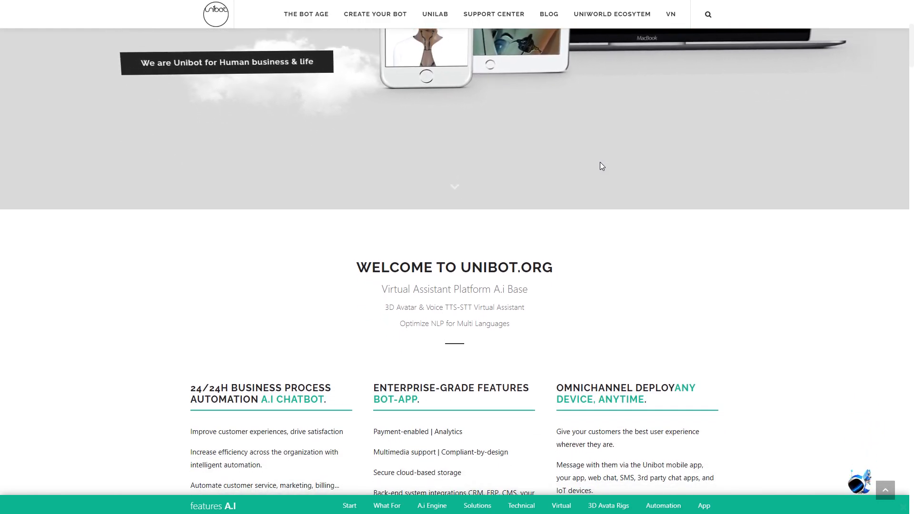
scroll("down", 3)
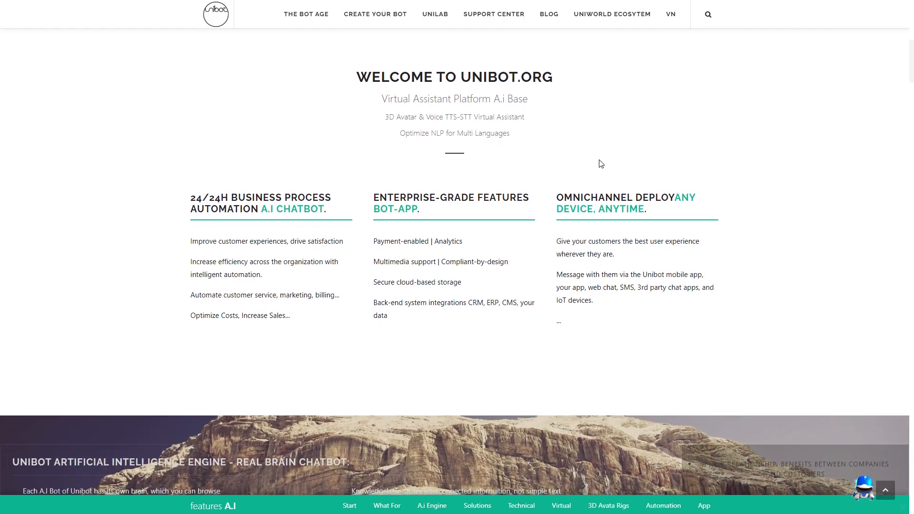
scroll("down", 3)
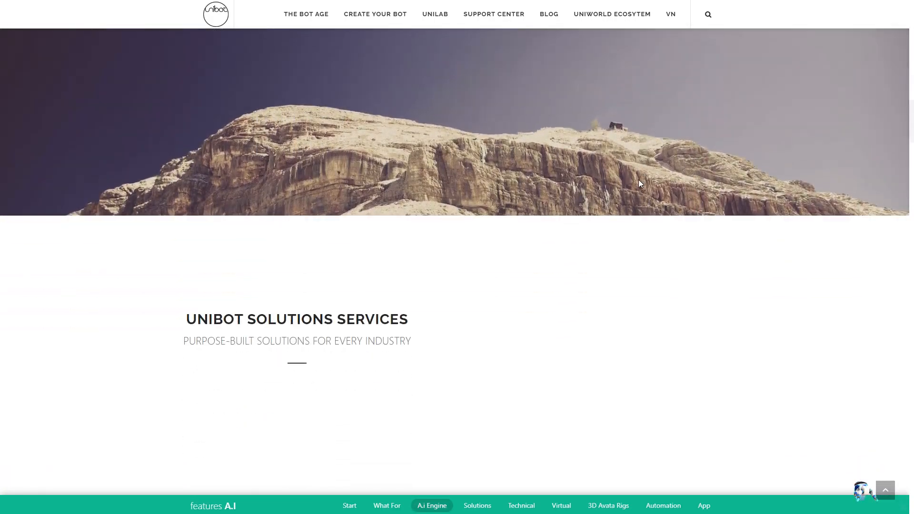
scroll("down", 3)
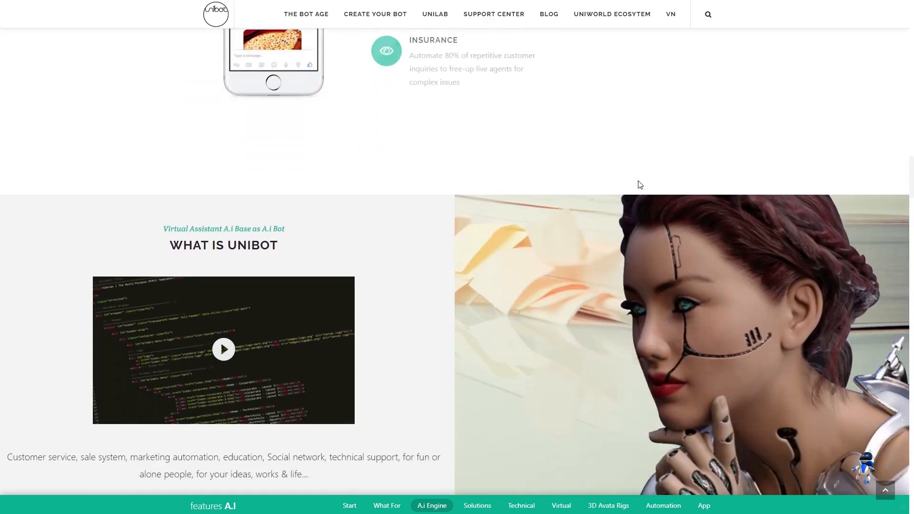
scroll("down", 3)
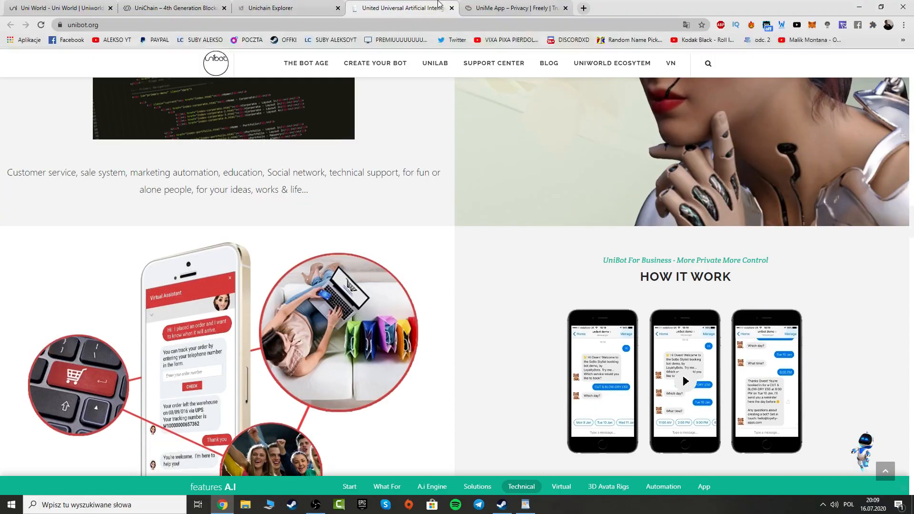
left_click(515, 8)
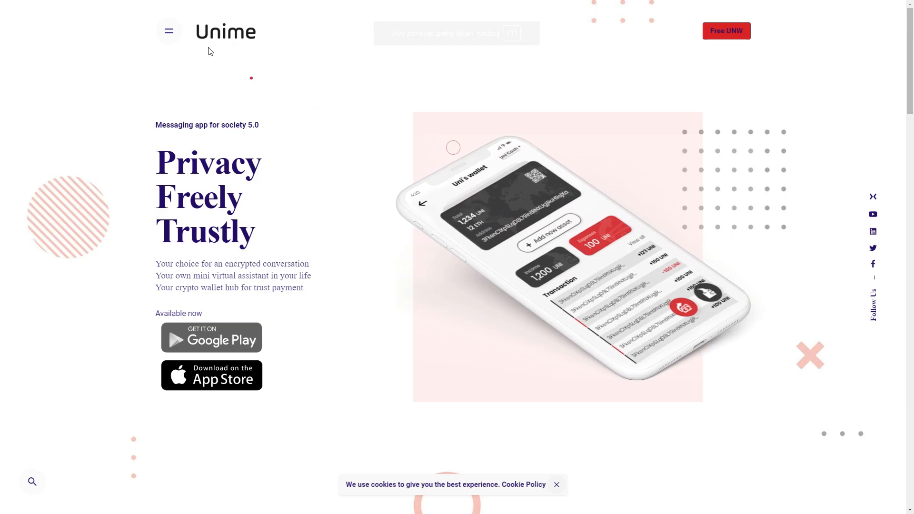
mouse_move(492, 127)
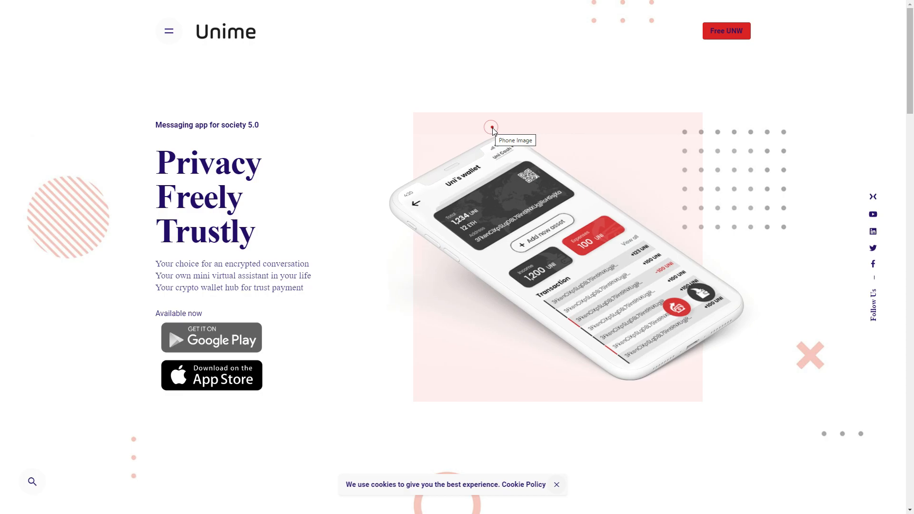
mouse_move(149, 322)
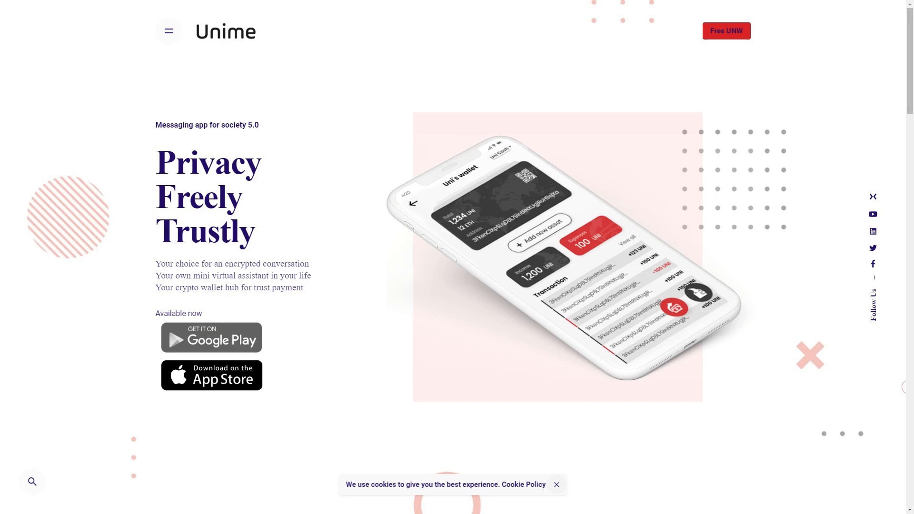
mouse_move(473, 284)
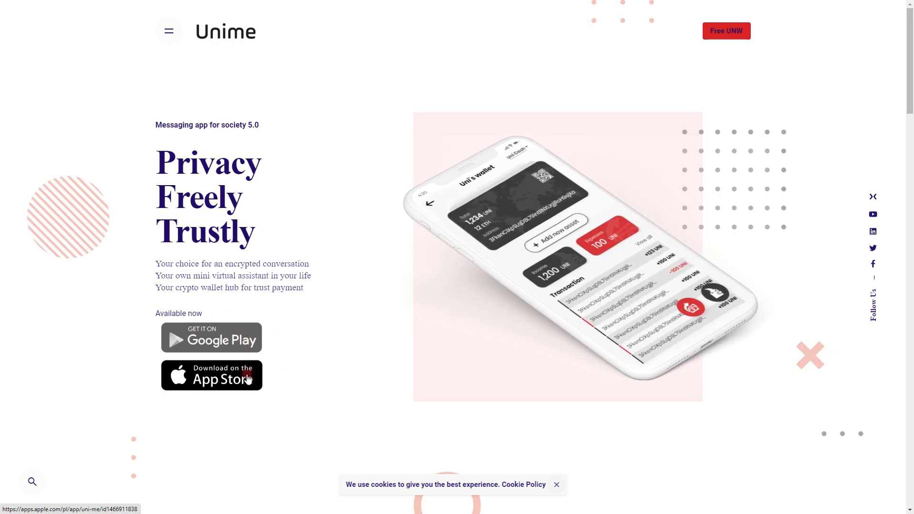
mouse_move(372, 308)
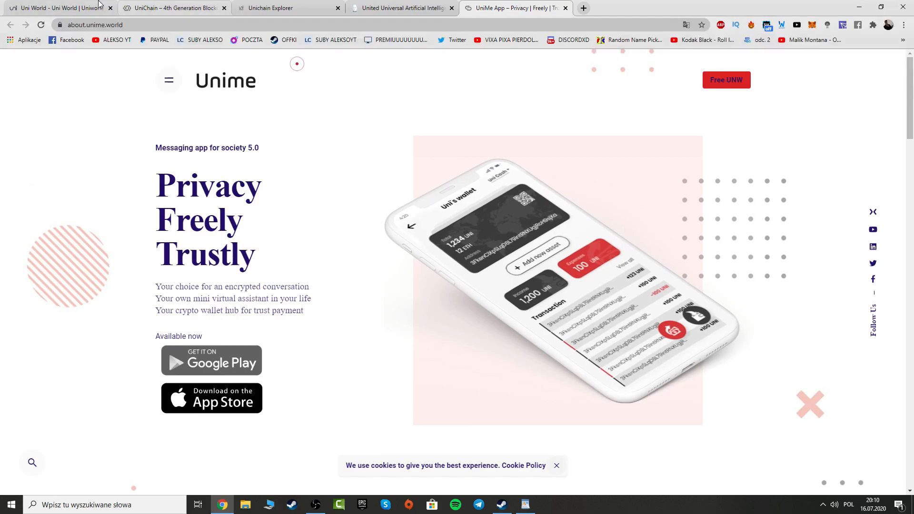
- Show the 'Uni World Ecosystem For AI & Block Of Society 5.0' homepage in full screen
key("f11")
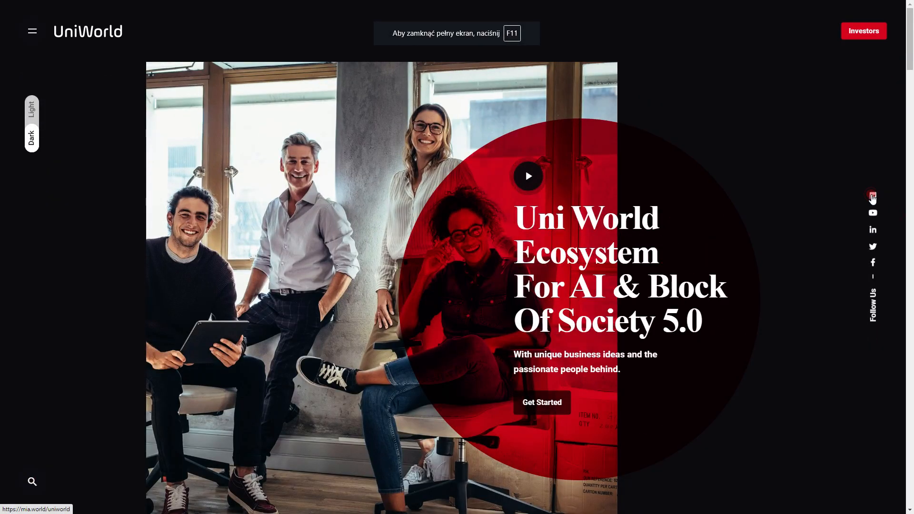
mouse_move(868, 197)
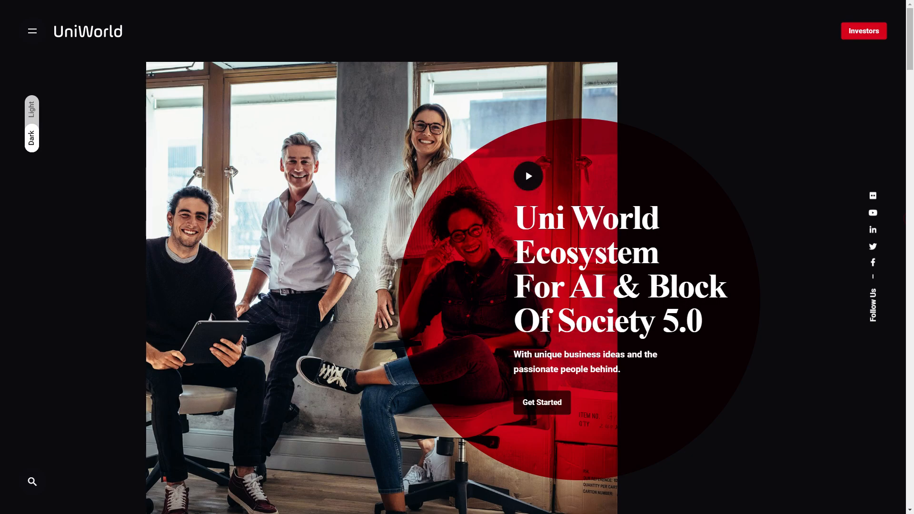
mouse_move(783, 160)
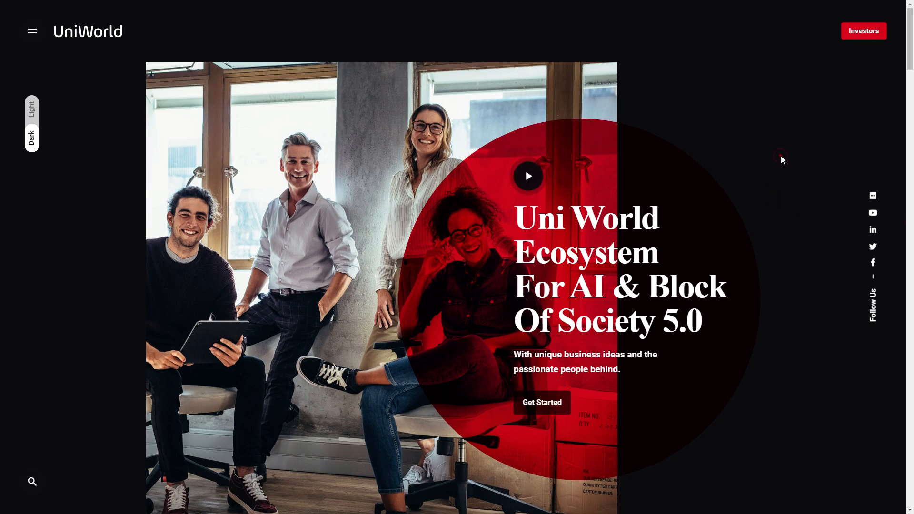